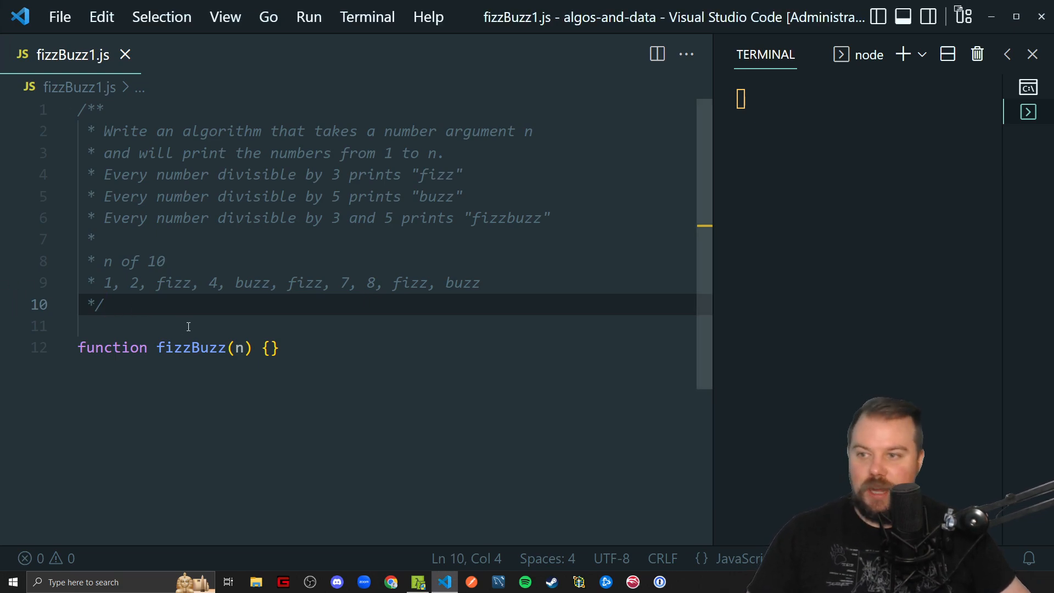
mouse_move(390, 361)
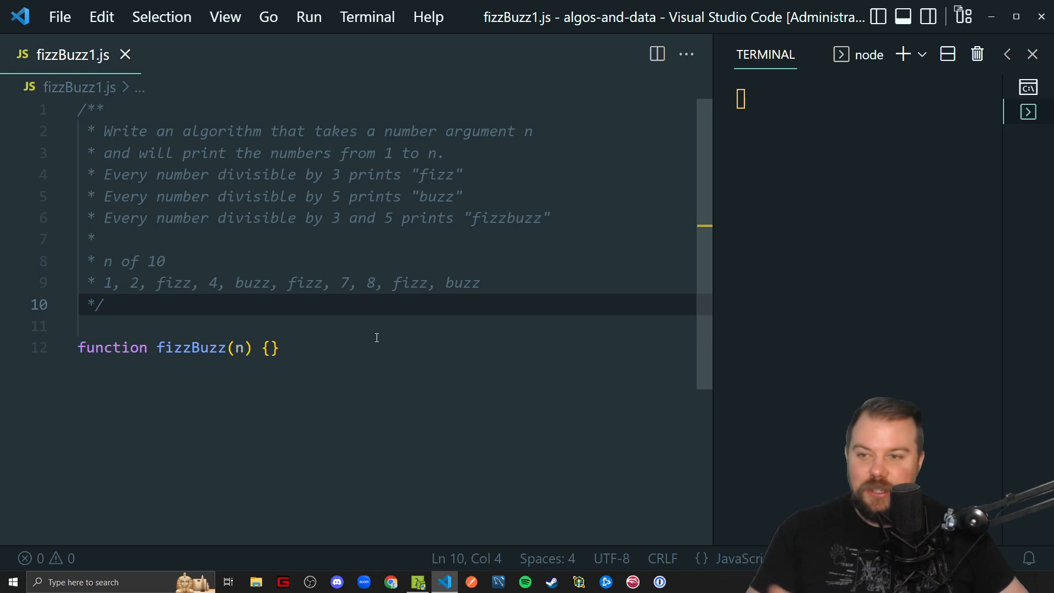
mouse_move(370, 336)
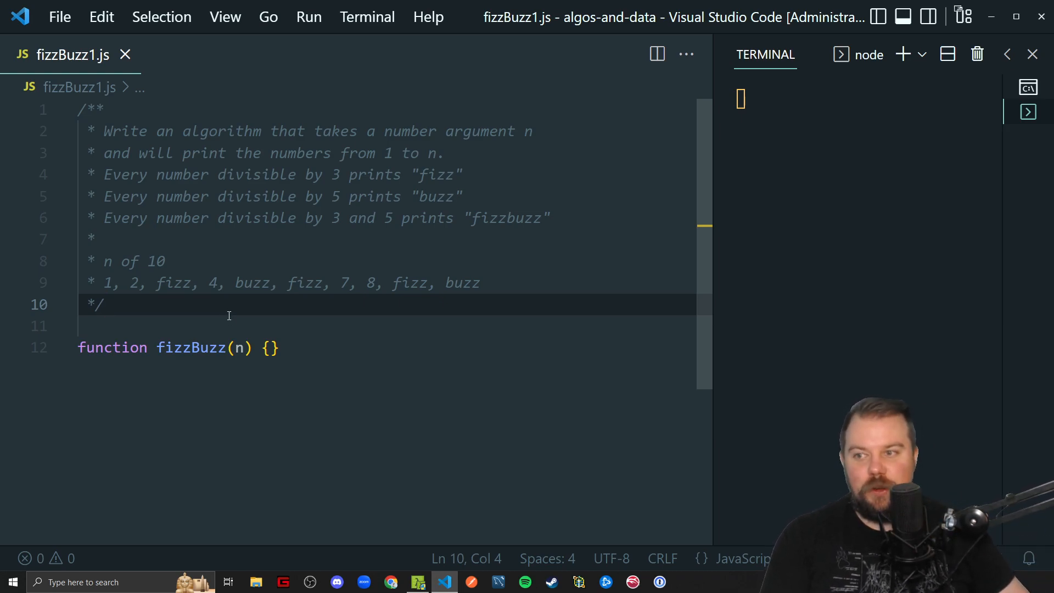
mouse_move(218, 315)
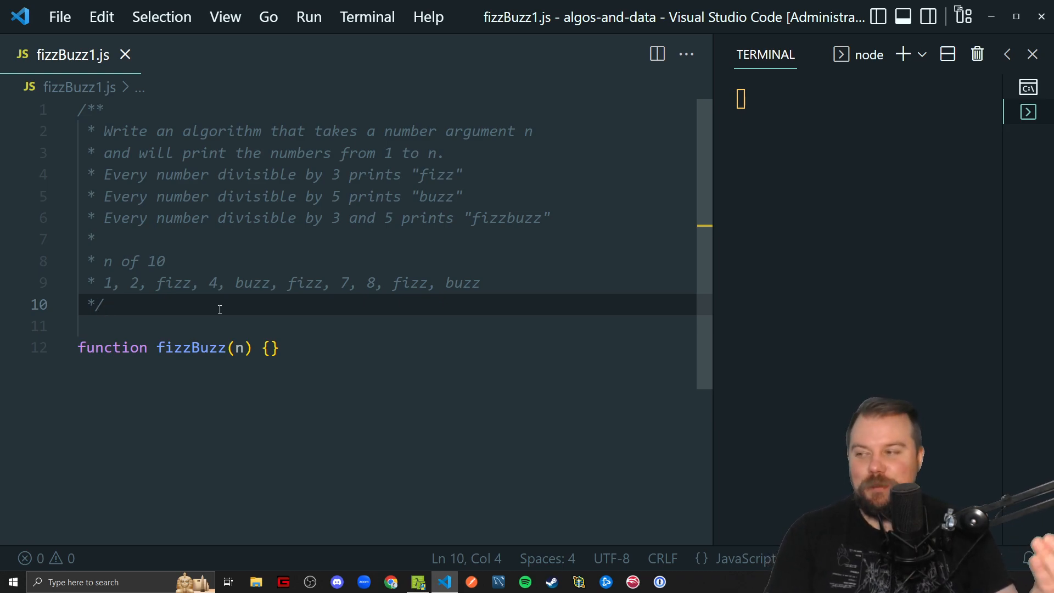
mouse_move(501, 292)
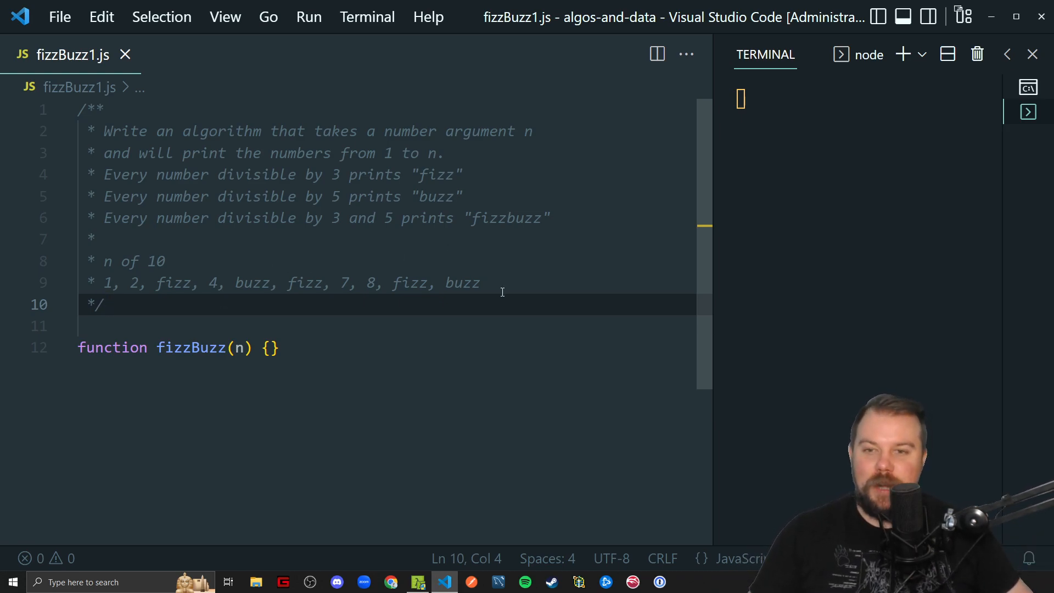
Step: Review the fizz, buzz and fizzbuzz divisibility rules, then move into the fizzBuzz function body
click(480, 282)
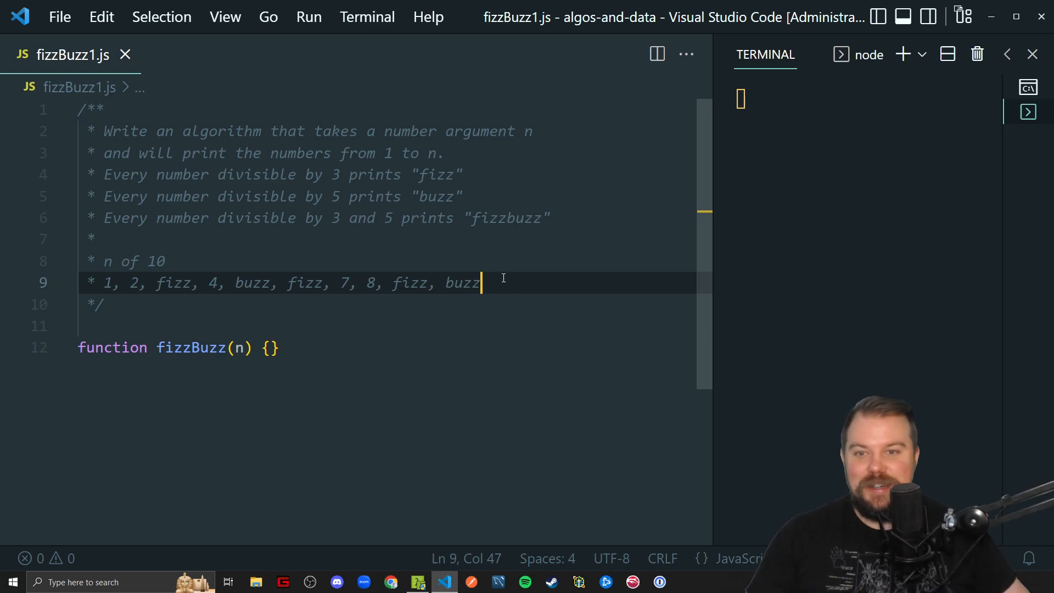
mouse_move(521, 277)
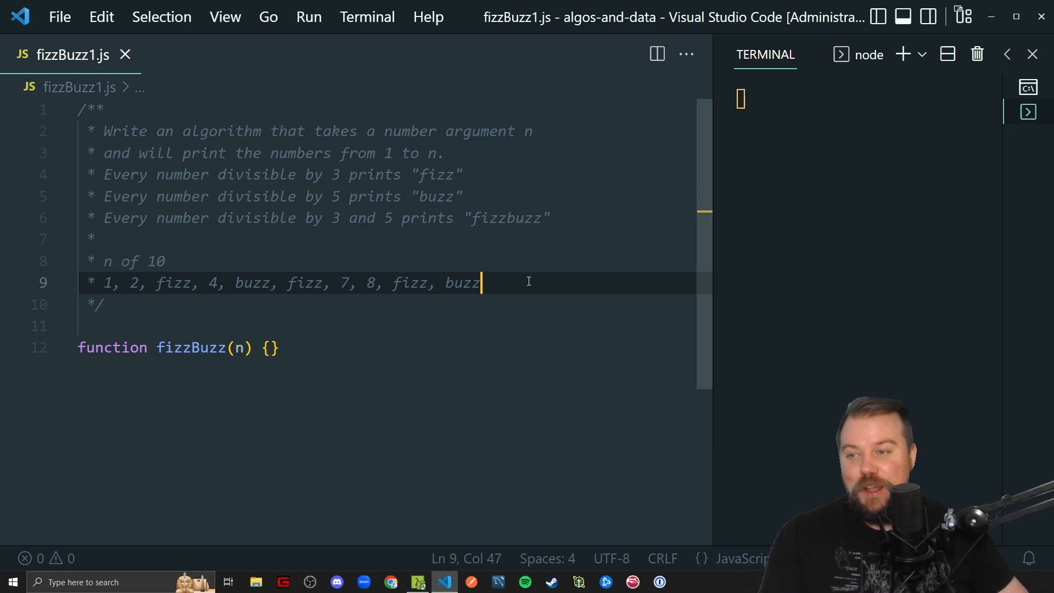
mouse_move(531, 278)
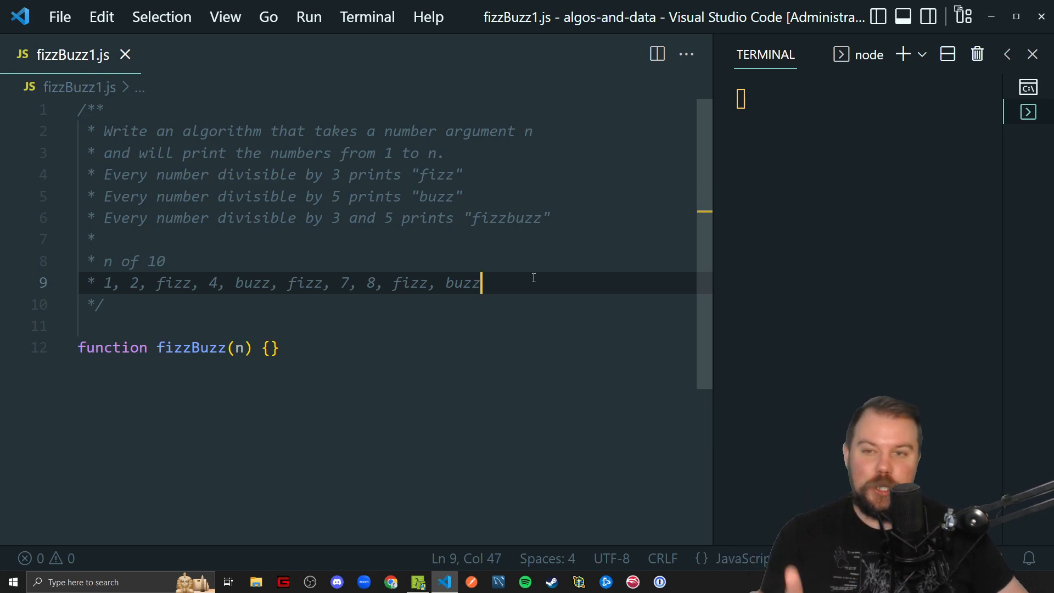
mouse_move(535, 288)
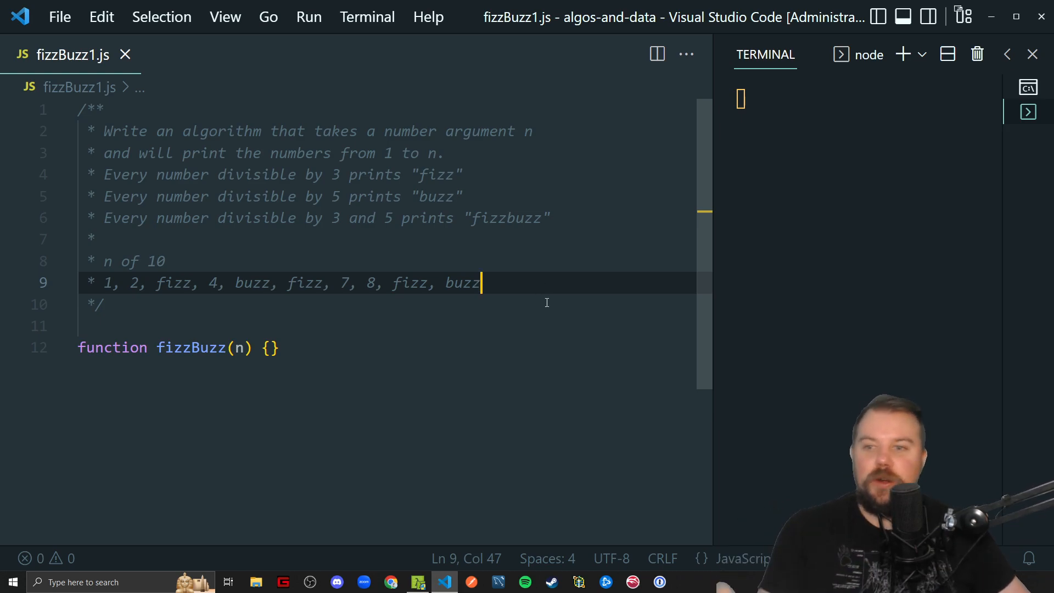
mouse_move(340, 251)
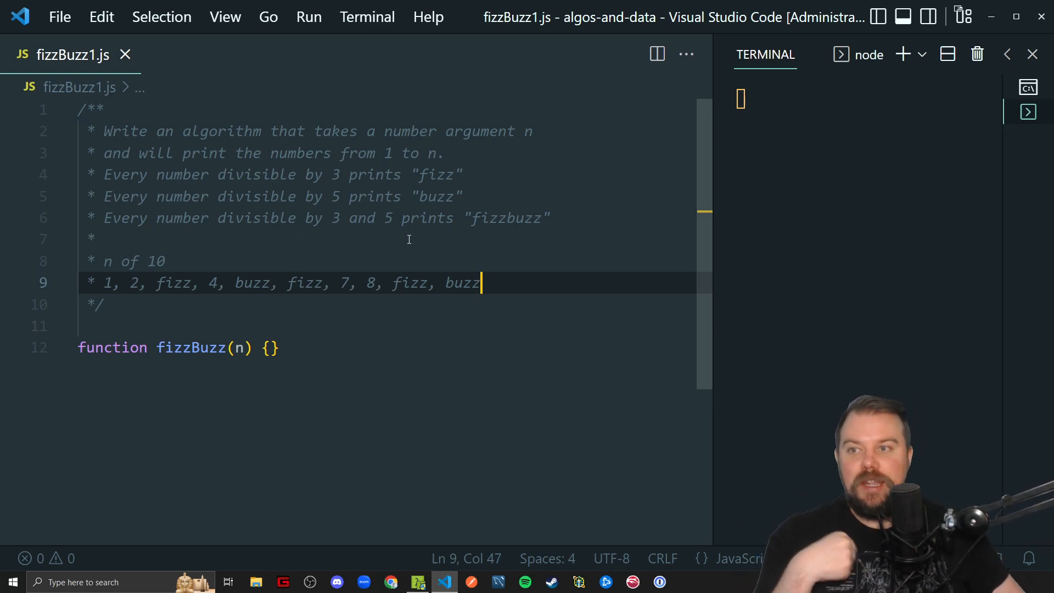
click(475, 174)
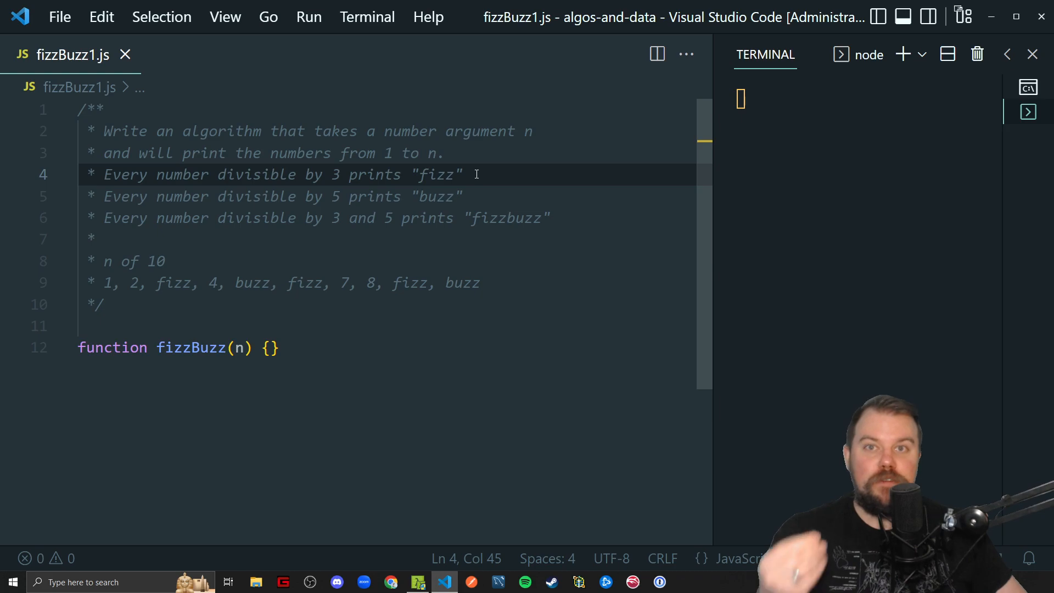
click(463, 197)
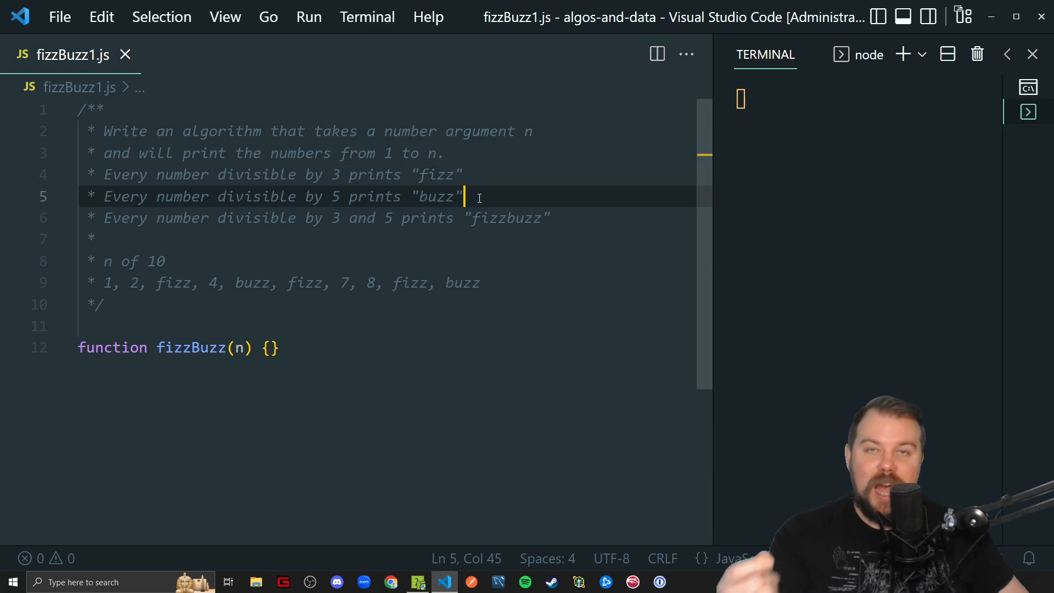
mouse_move(615, 220)
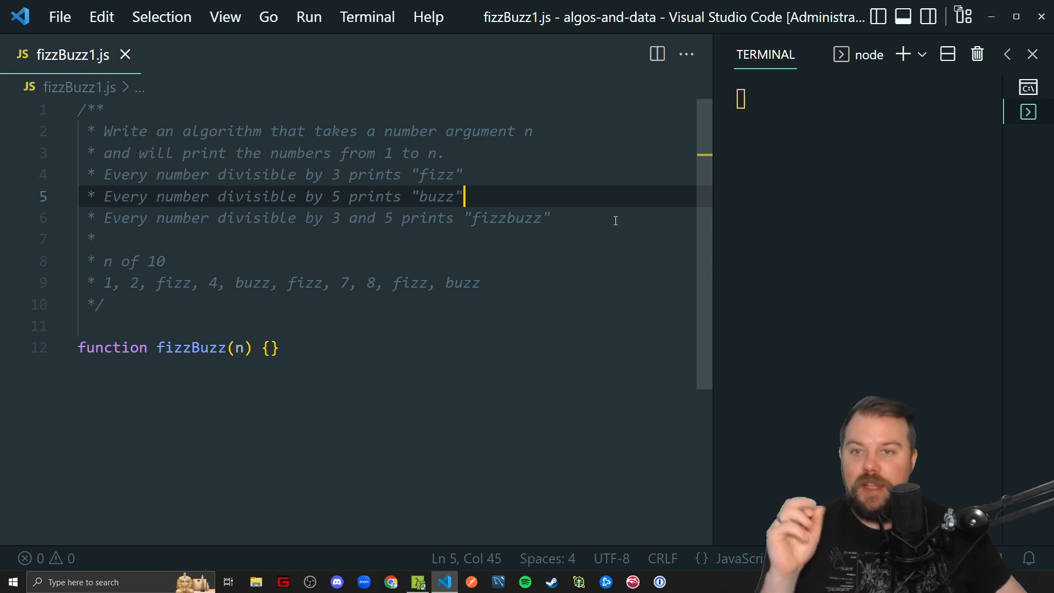
click(551, 218)
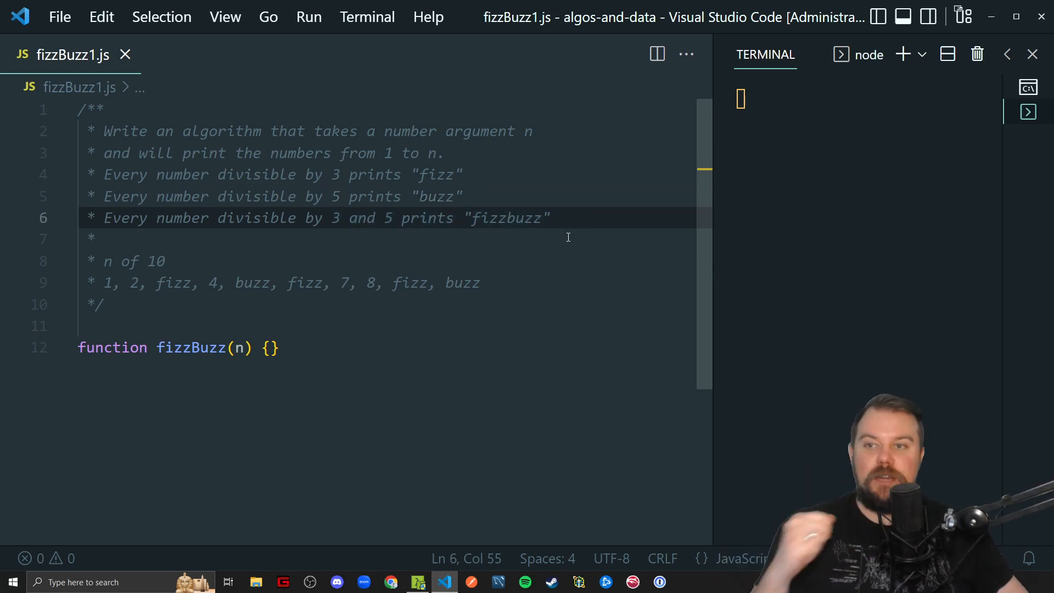
mouse_move(184, 243)
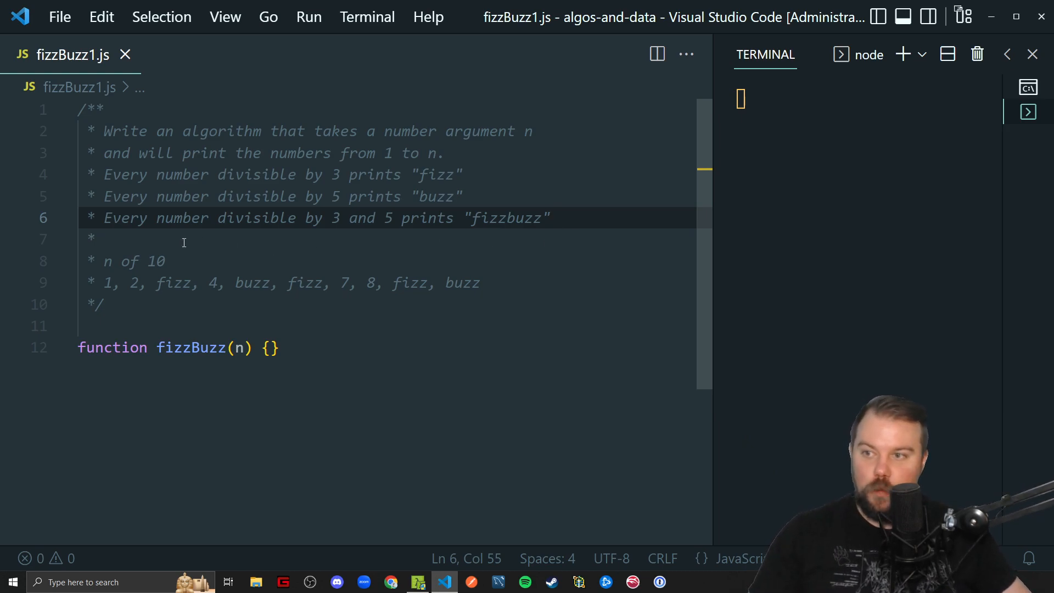
mouse_move(153, 261)
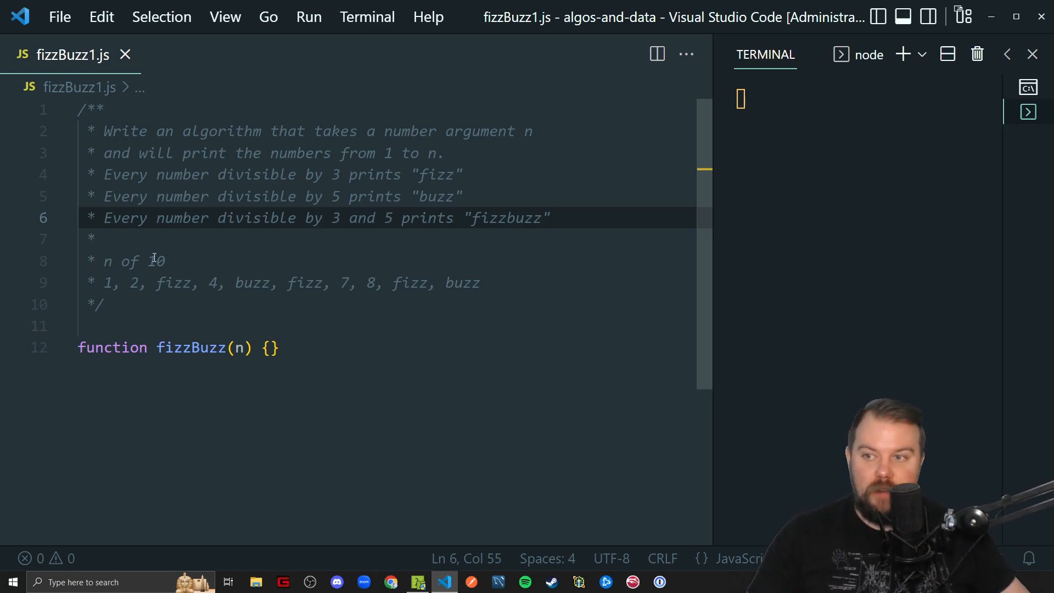
mouse_move(264, 279)
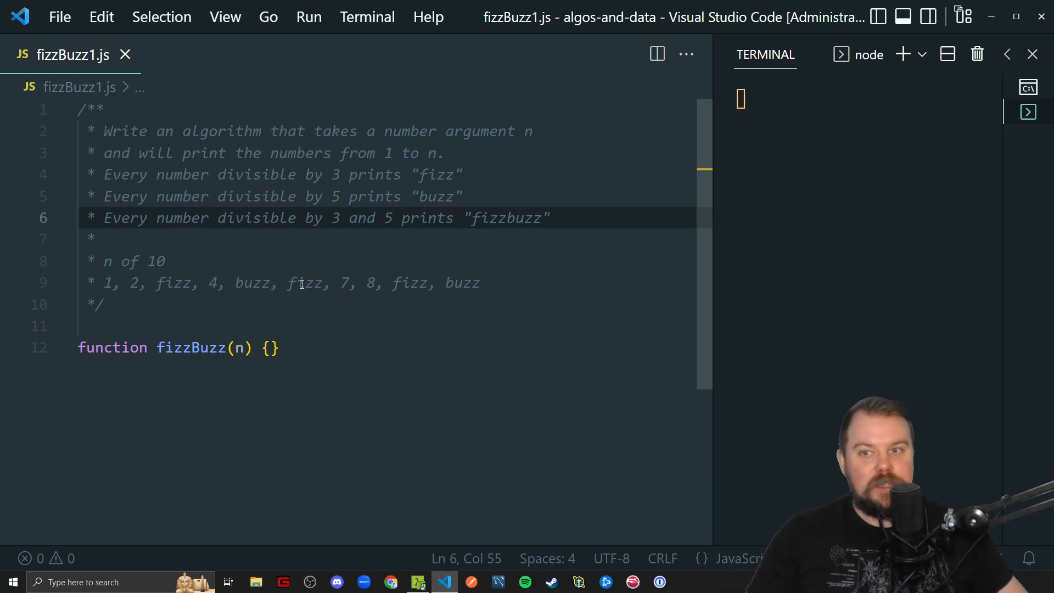
mouse_move(472, 277)
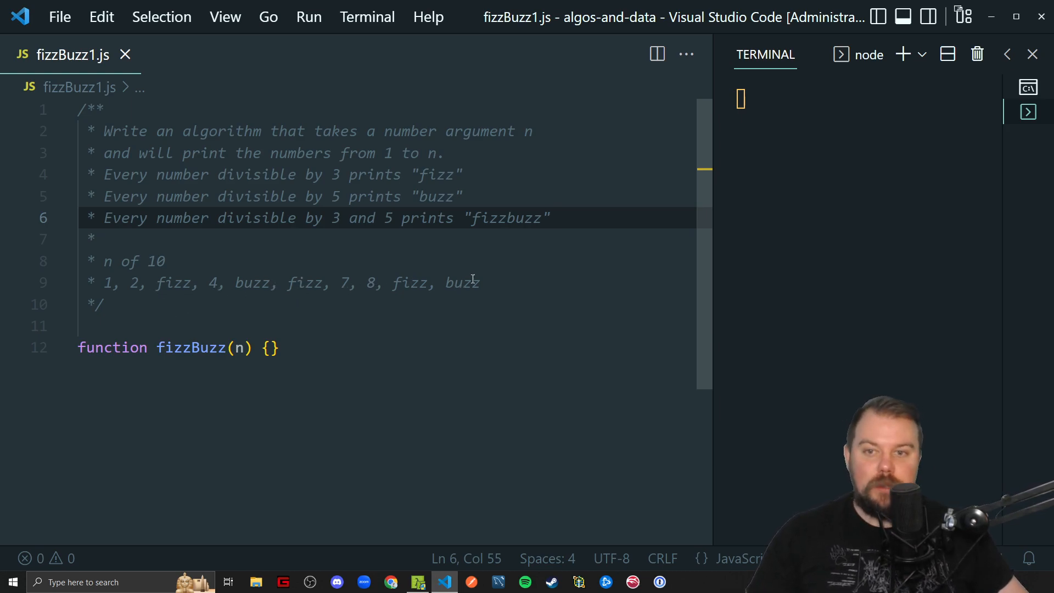
mouse_move(489, 291)
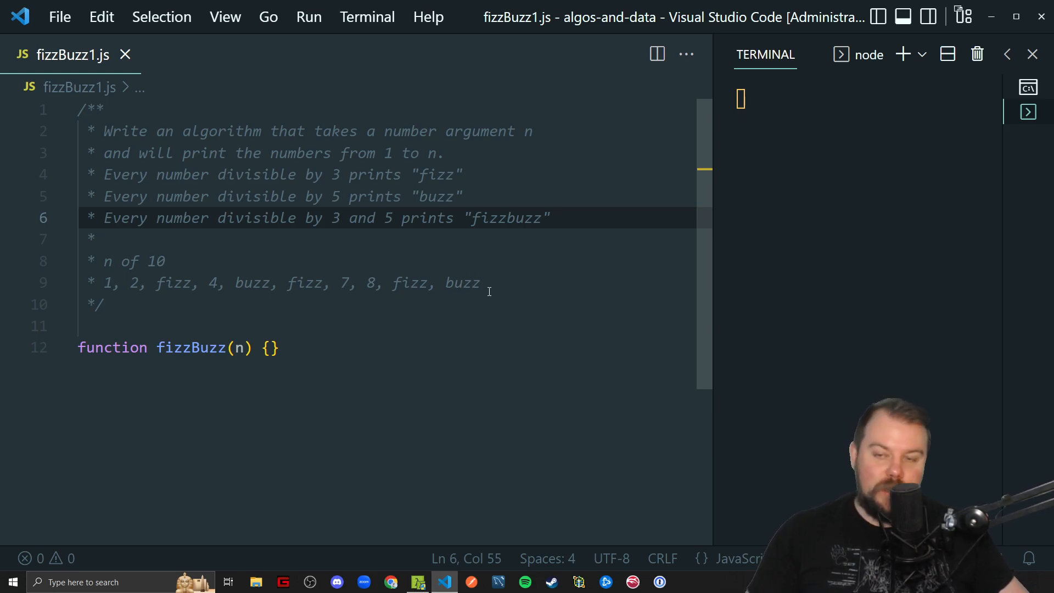
mouse_move(591, 224)
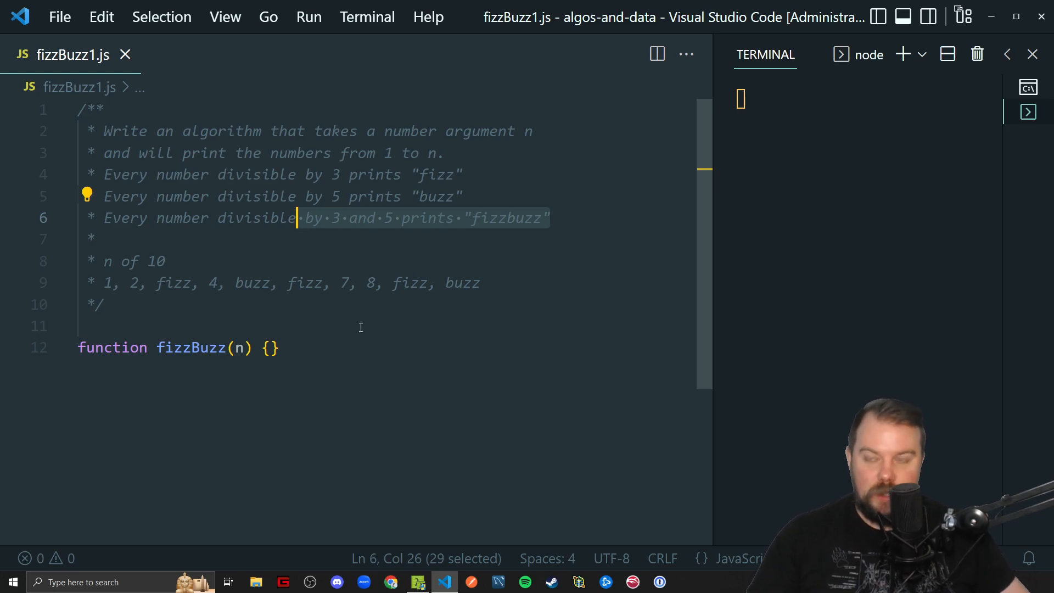
mouse_move(340, 335)
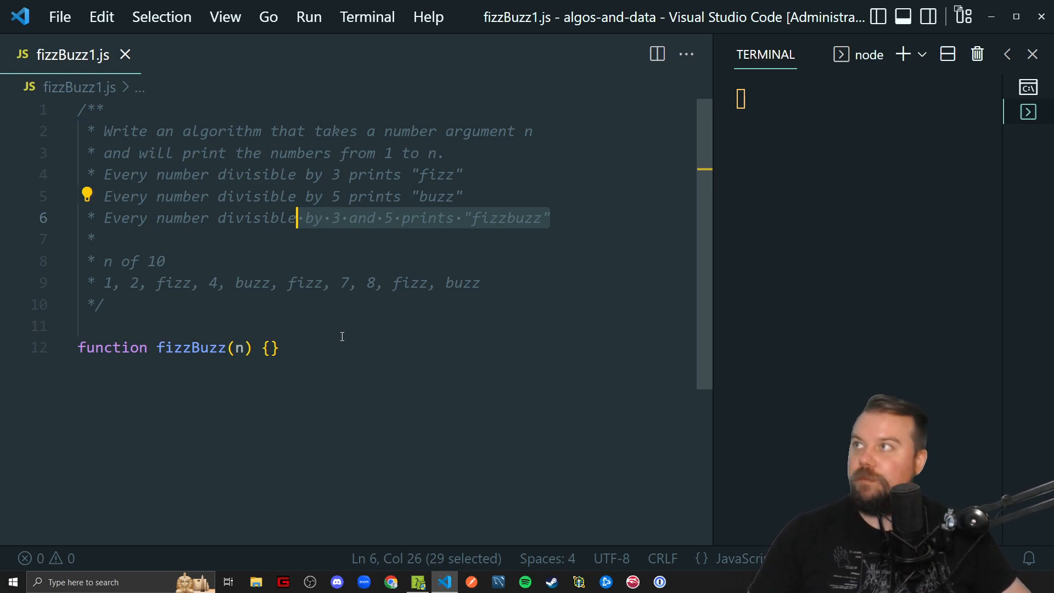
mouse_move(349, 352)
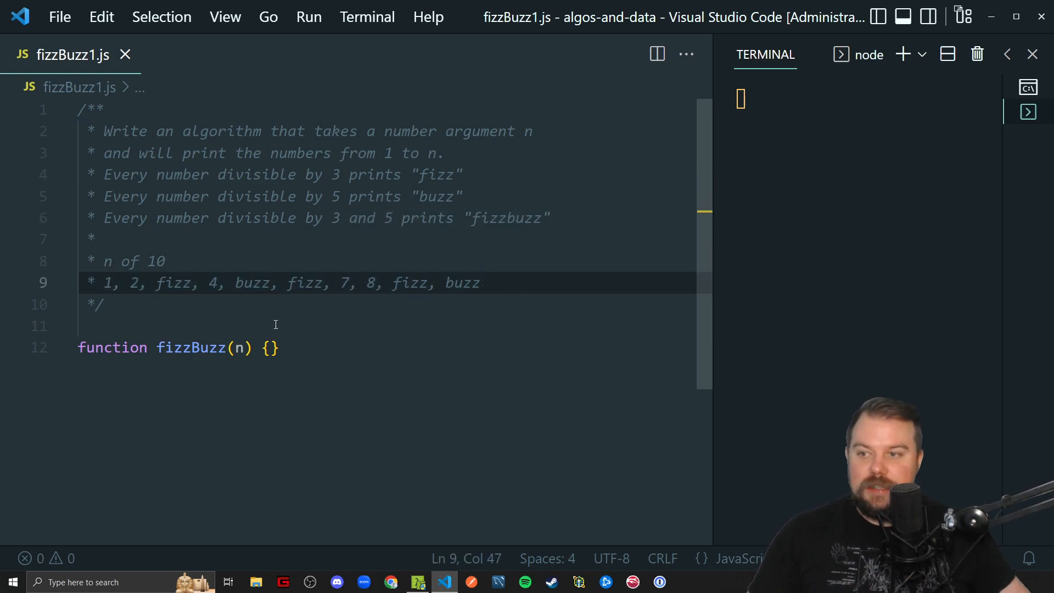
mouse_move(244, 363)
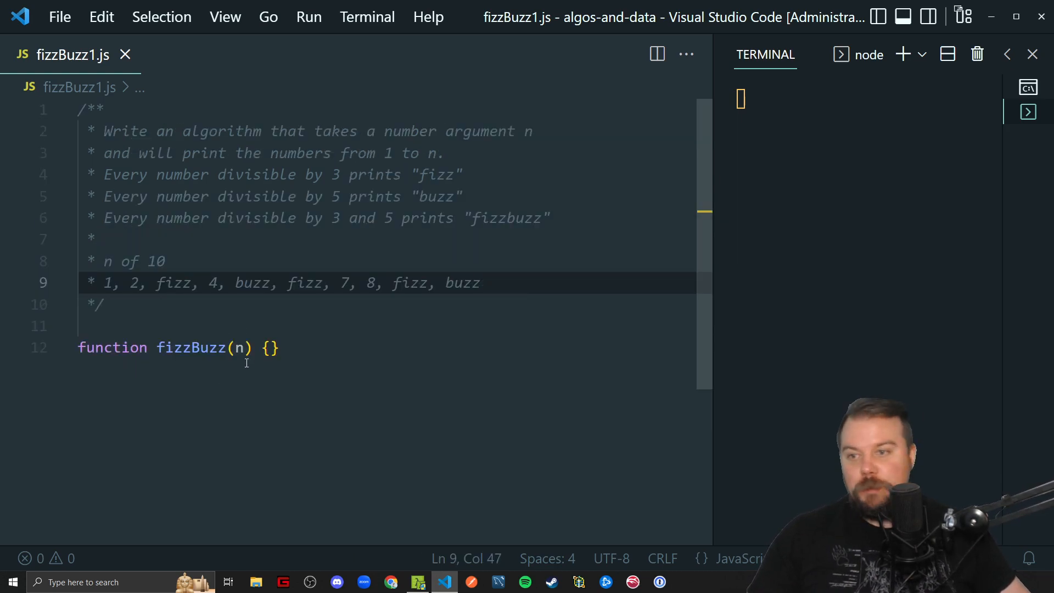
click(266, 348)
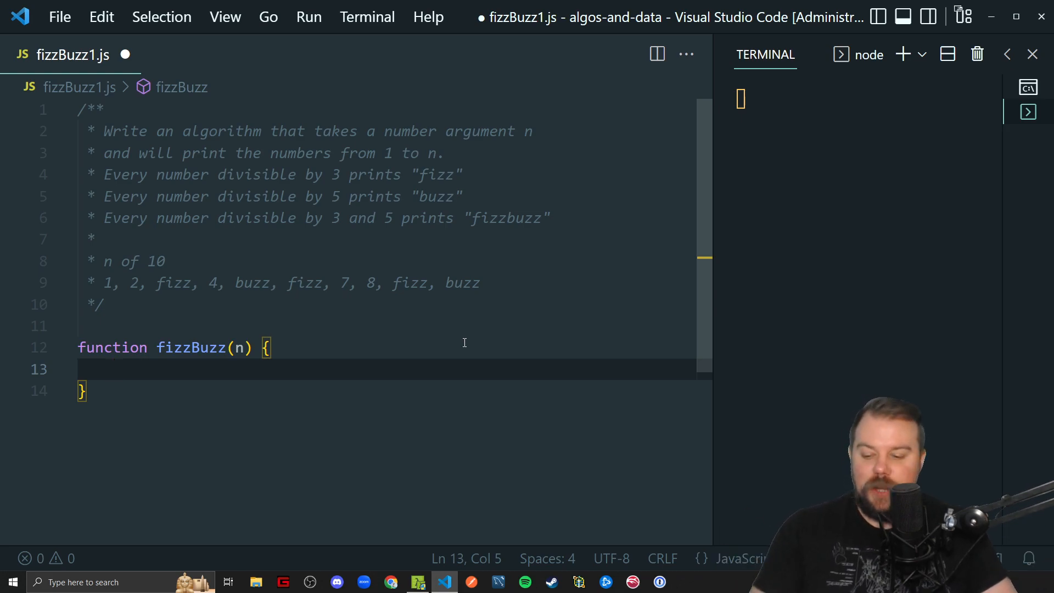
Step: Write a for loop from 1 to n logging i, and call fizzBuzz(15) below the function
text(for)
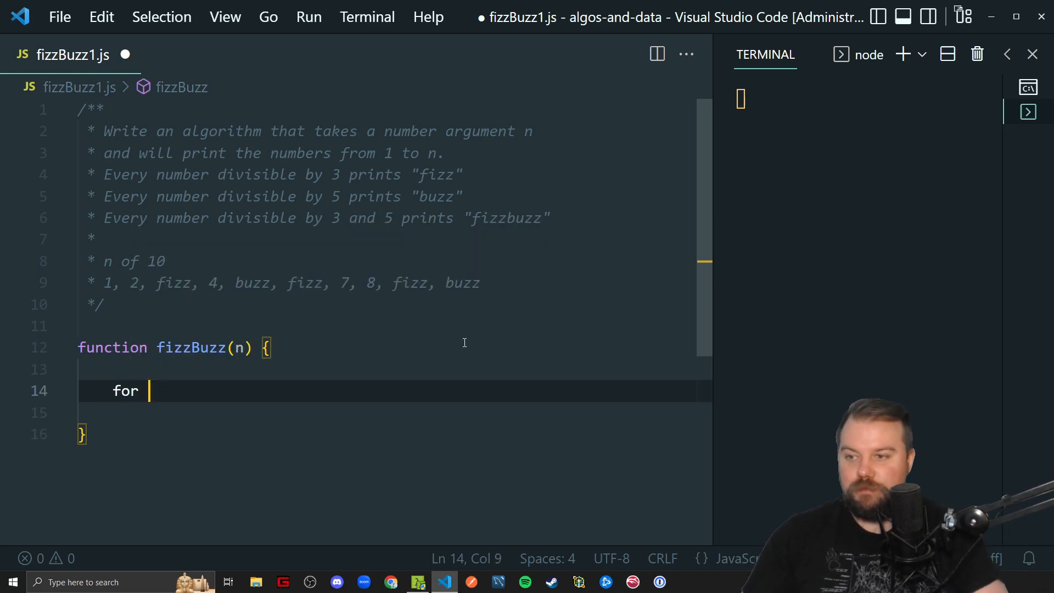
text(() {)
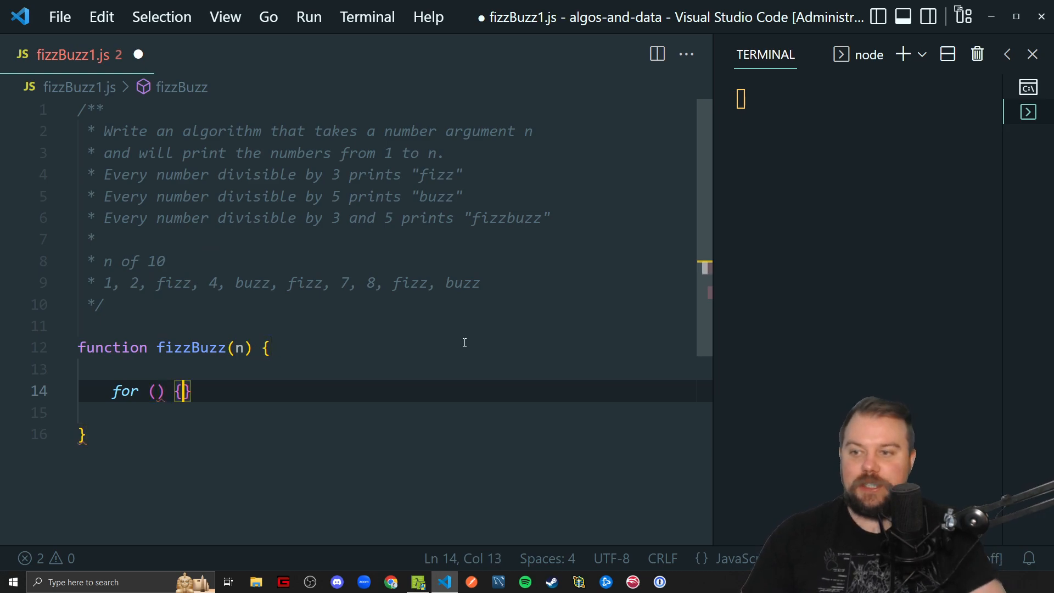
text(let i =)
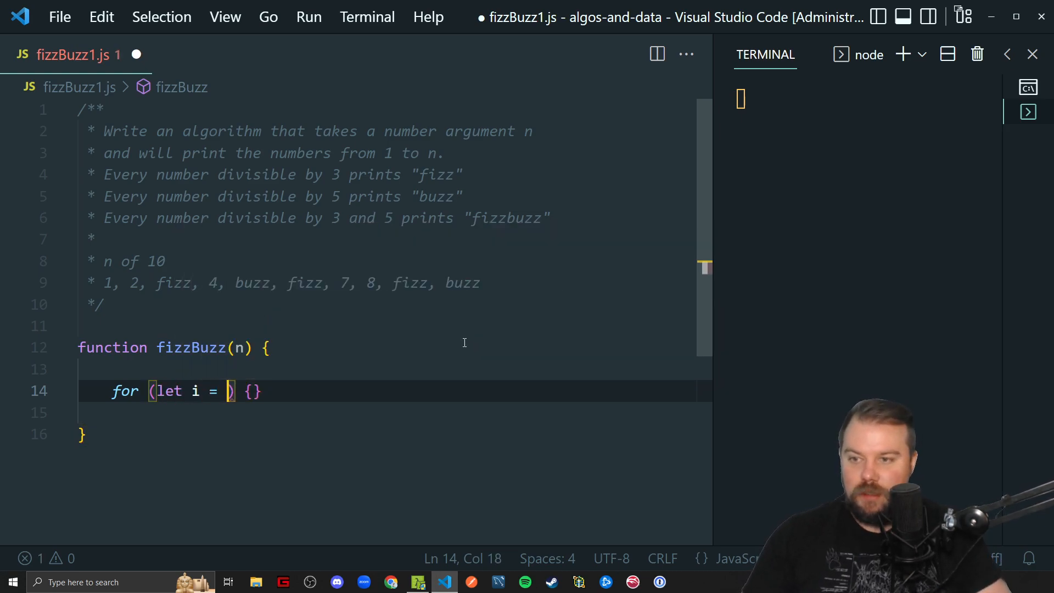
text(1; i <)
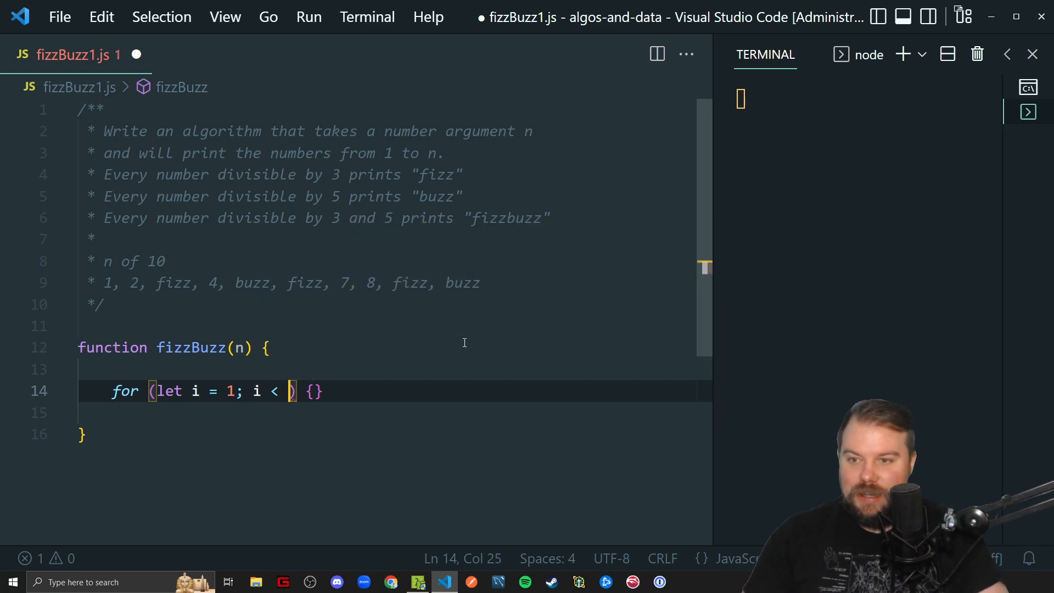
text(= n; i++)
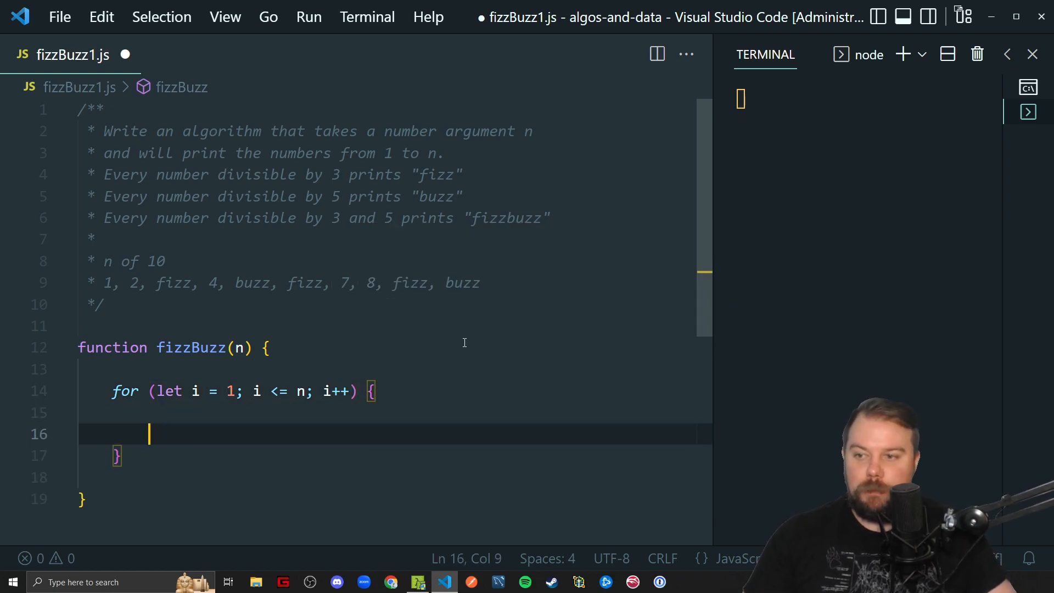
text(console.log(first))
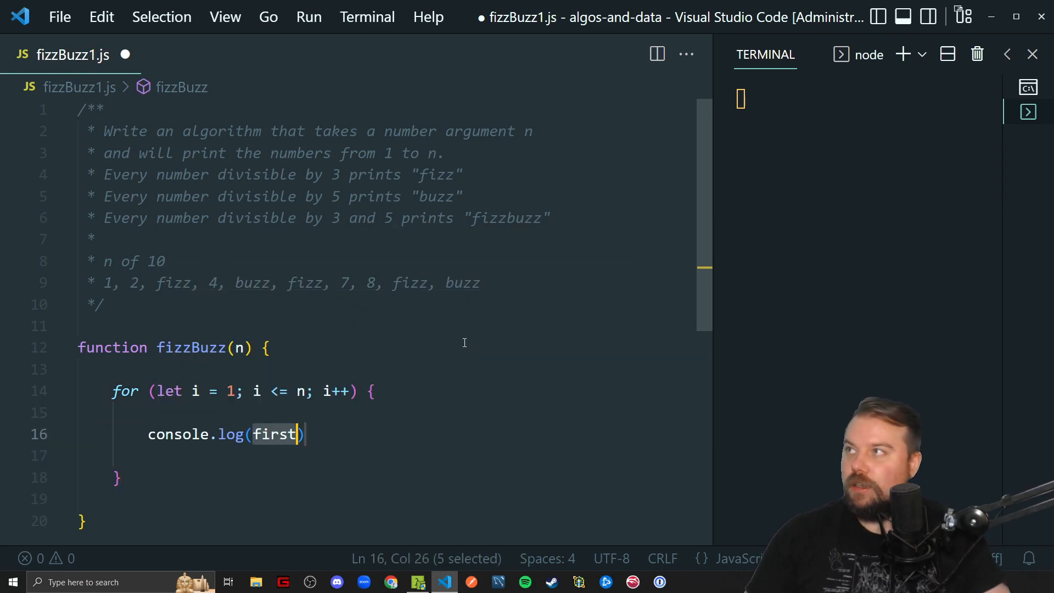
text(i);)
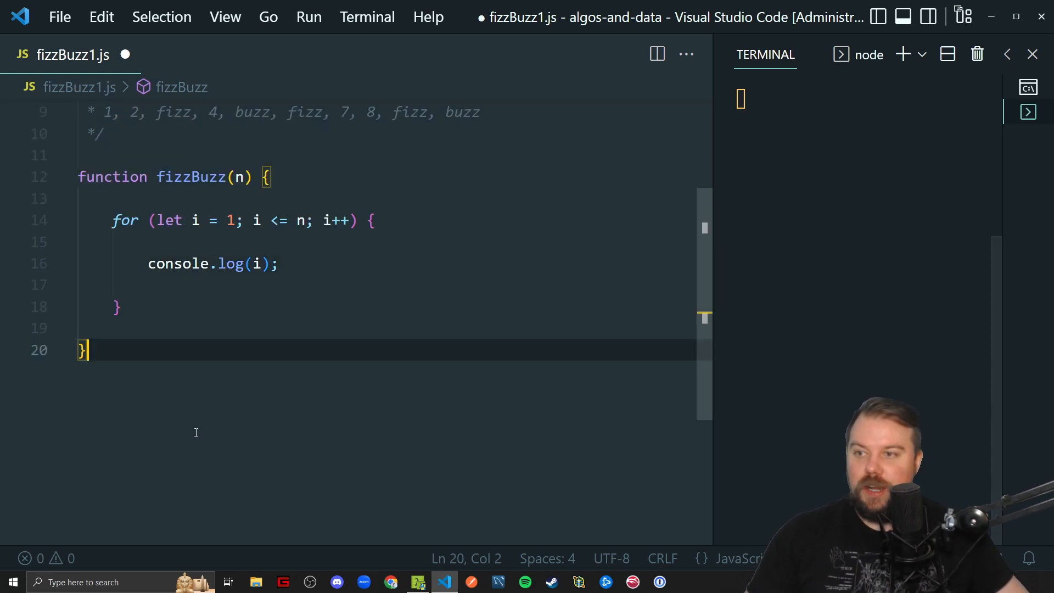
text(fizzBuzz())
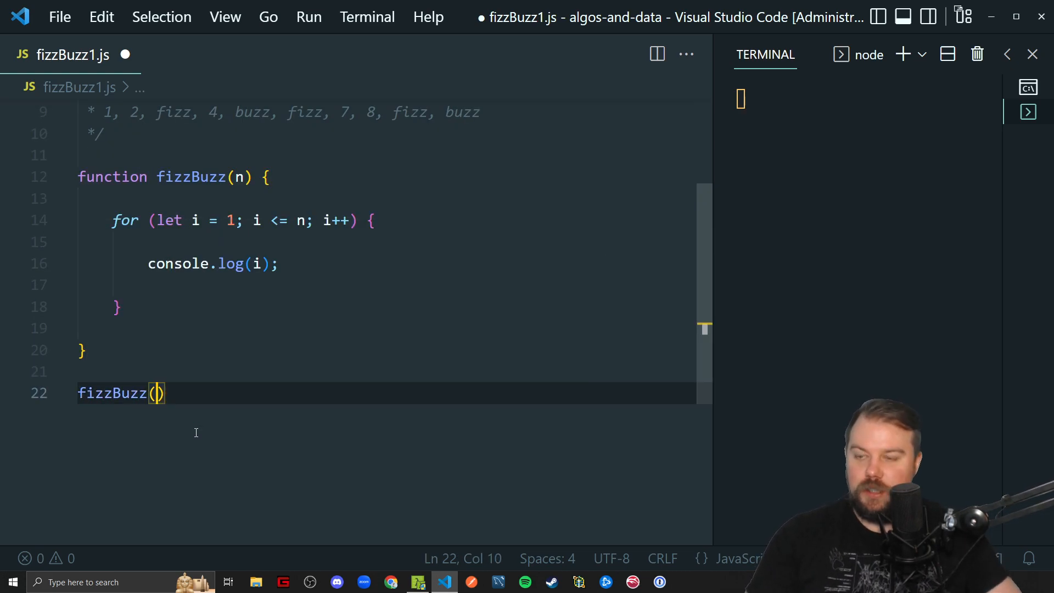
text(15;)
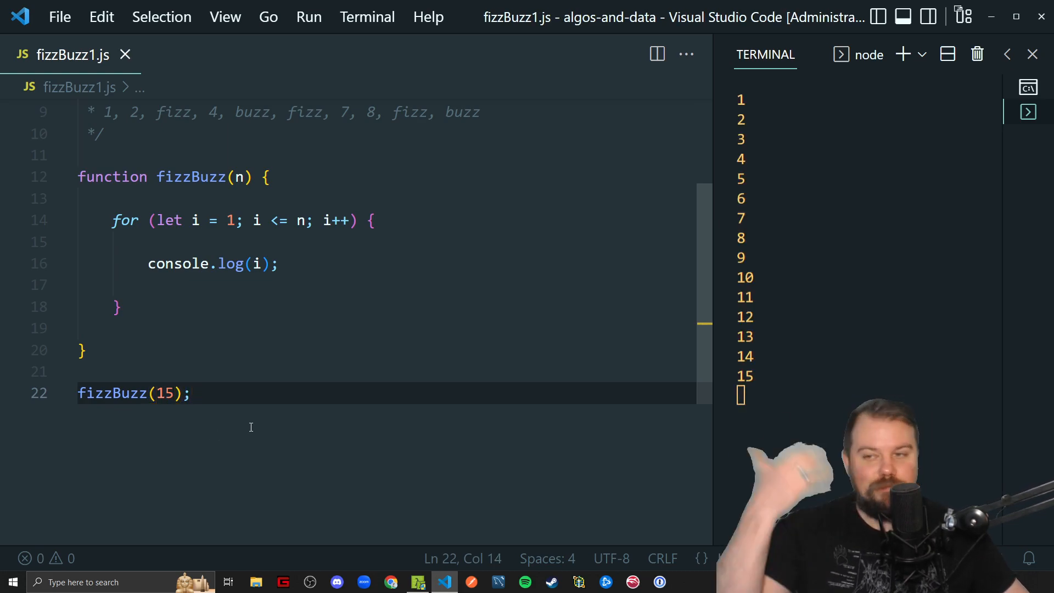
mouse_move(294, 266)
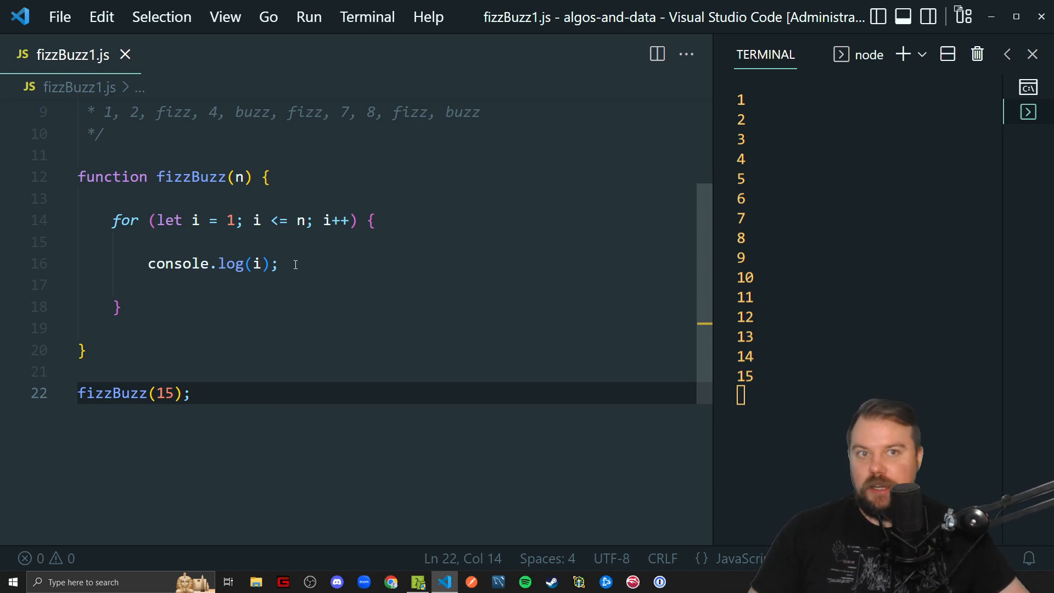
Step: Wrap console.log(i) in the else branch of a new if with an empty condition
scroll(up, 3)
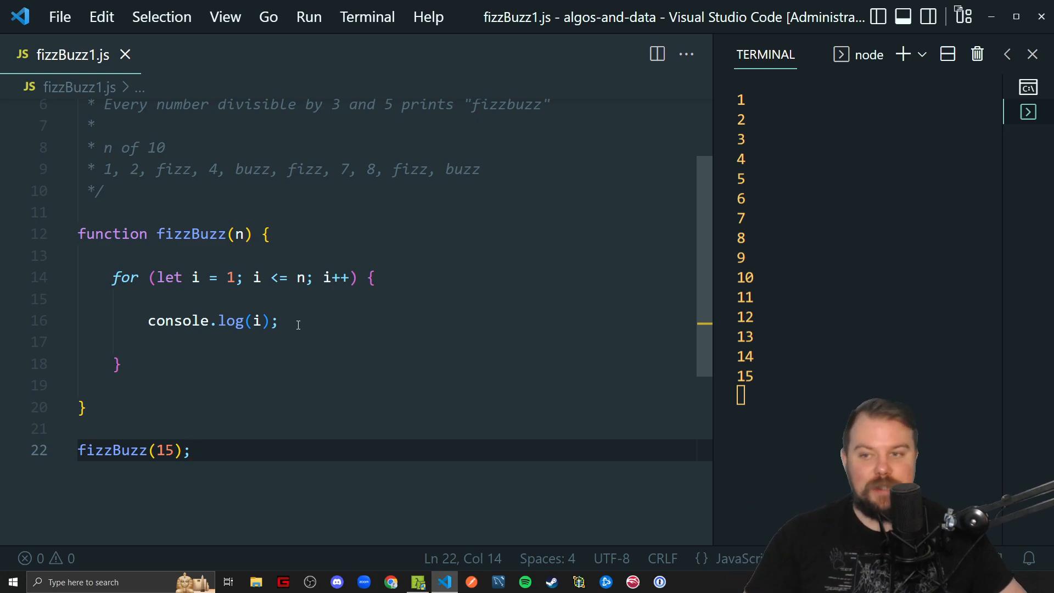
text(if () {)
text(} else {)
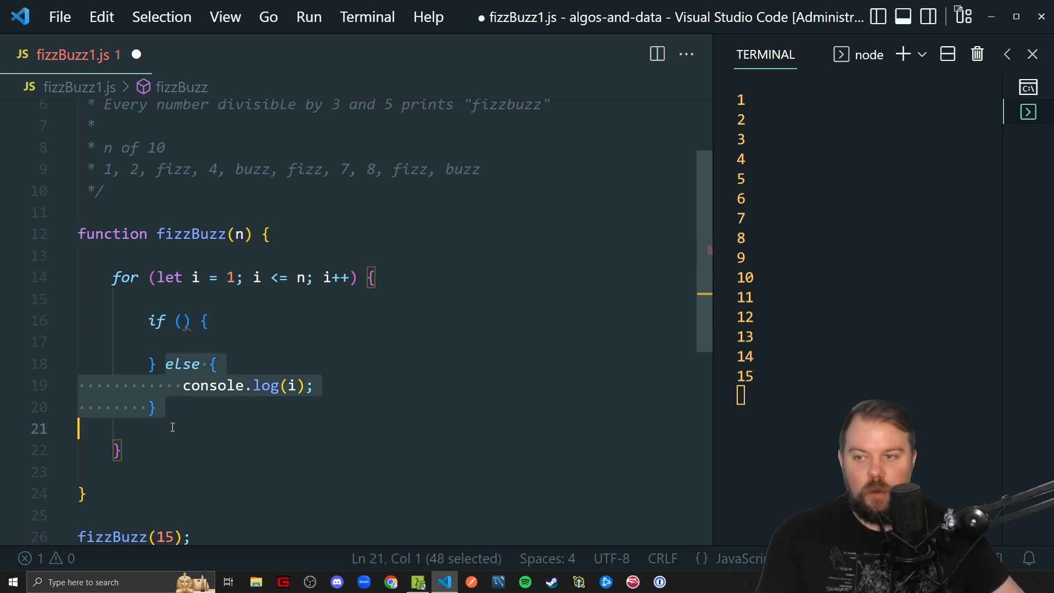
click(157, 408)
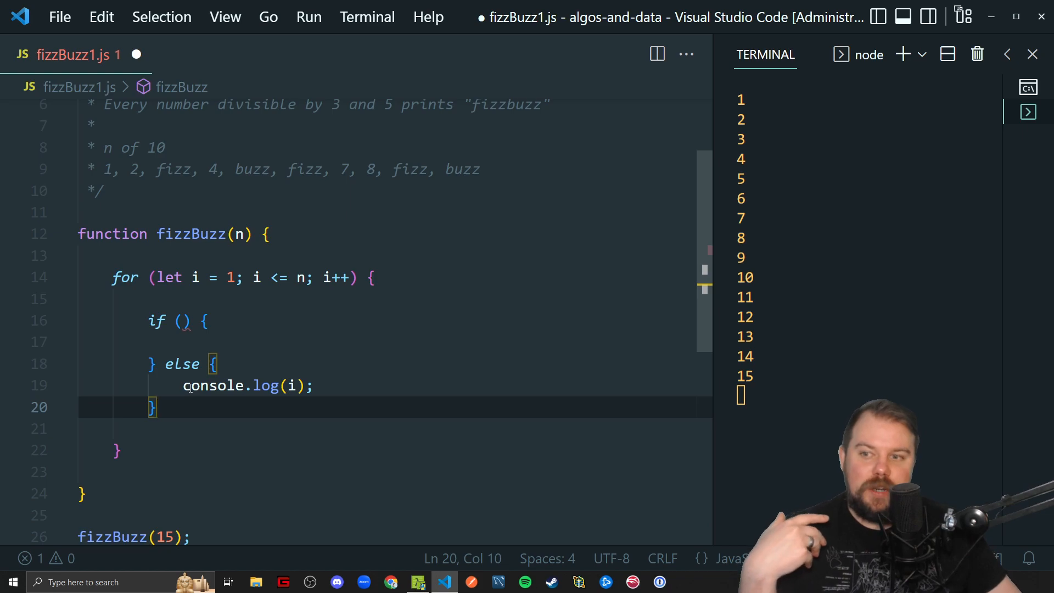
click(181, 321)
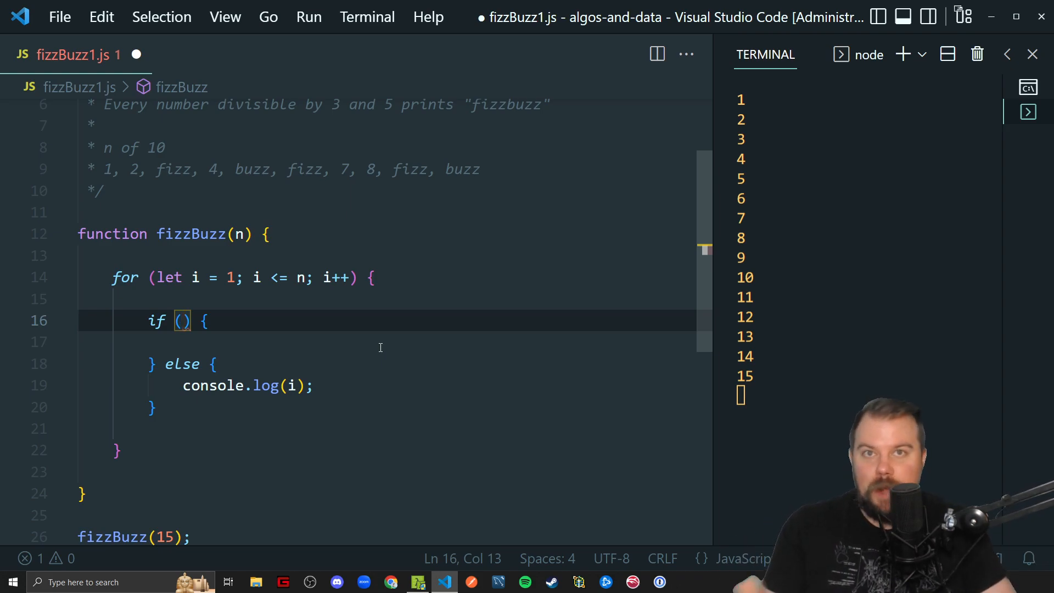
Step: Fill the if condition with i % 3 === 0 && i % 5 === 0
text(i)
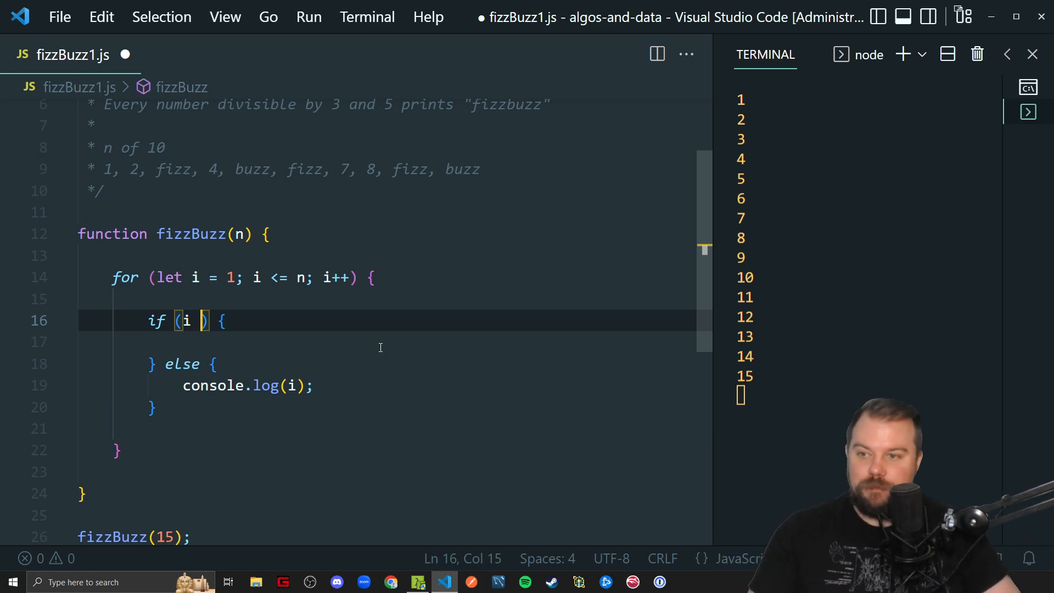
text(%)
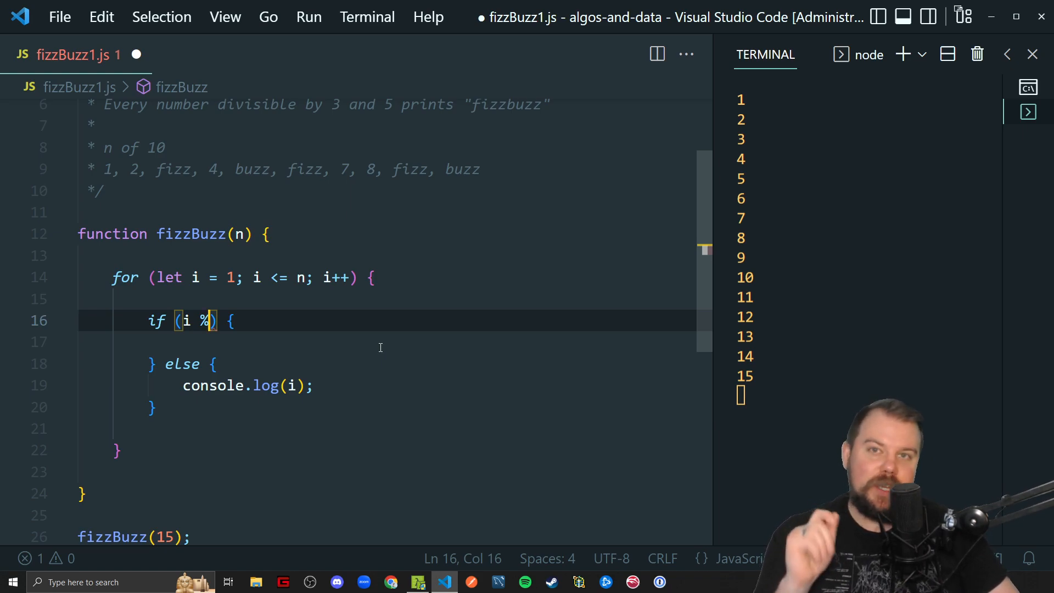
text(/)
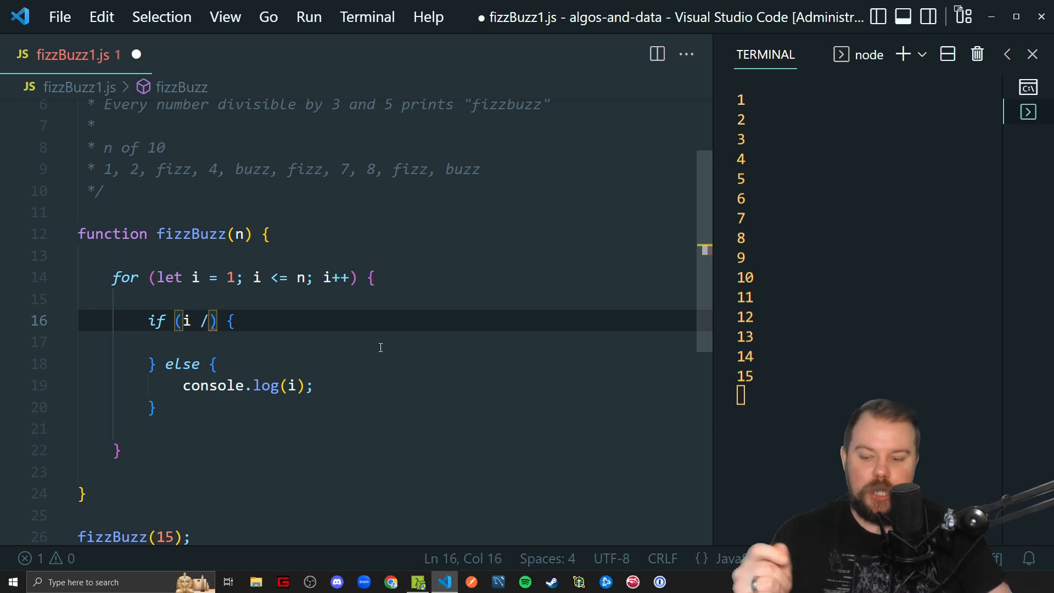
text(%)
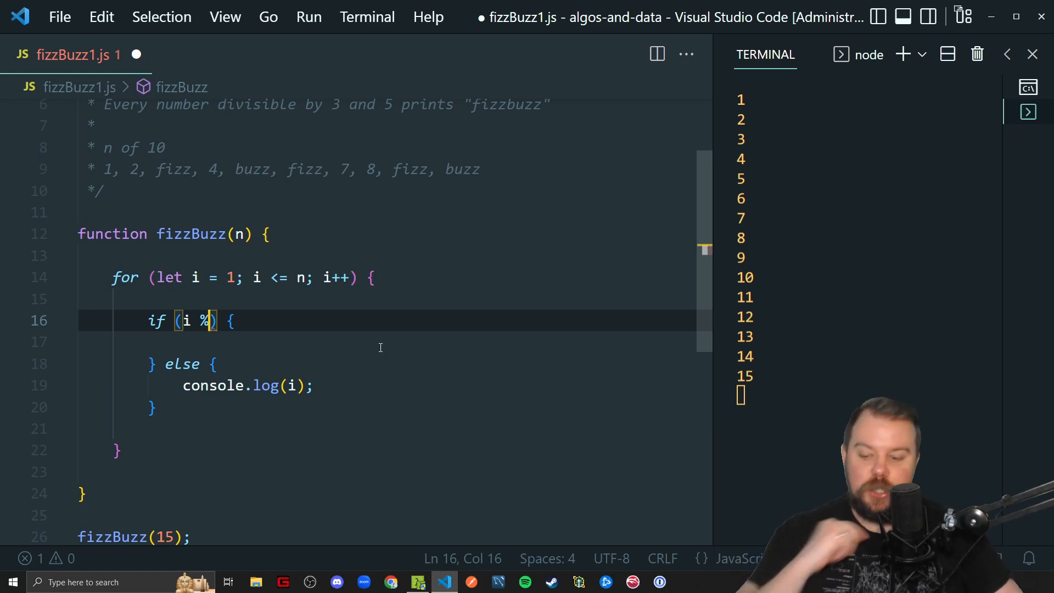
text(3)
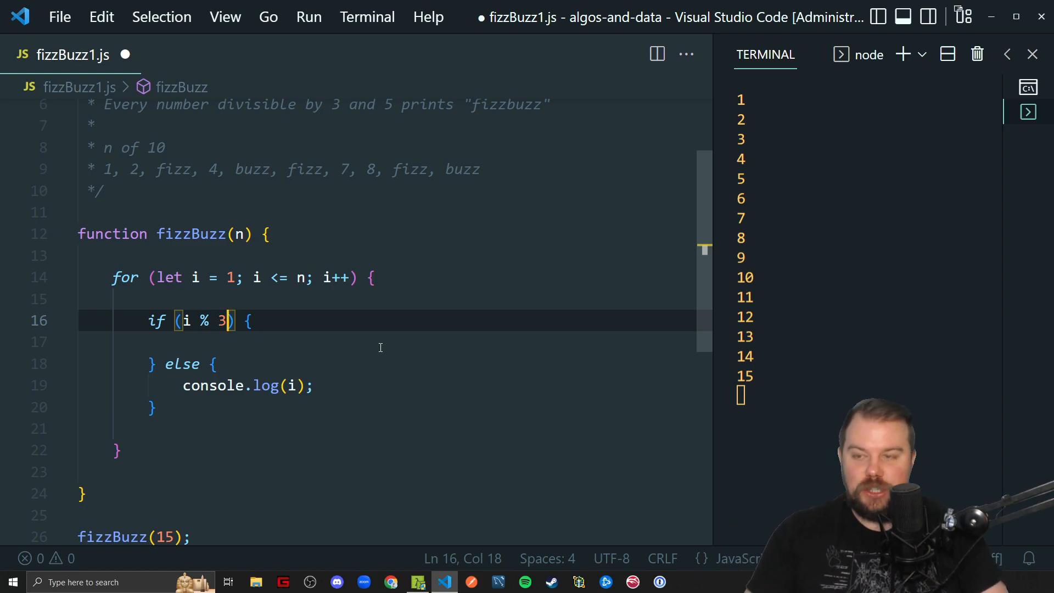
text(=== 0)
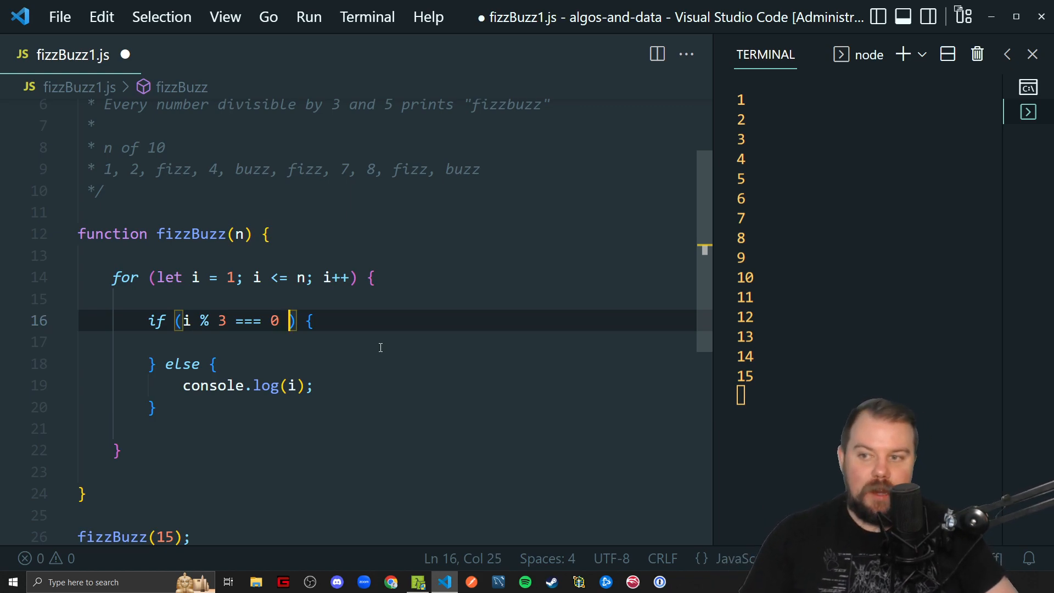
text(%)
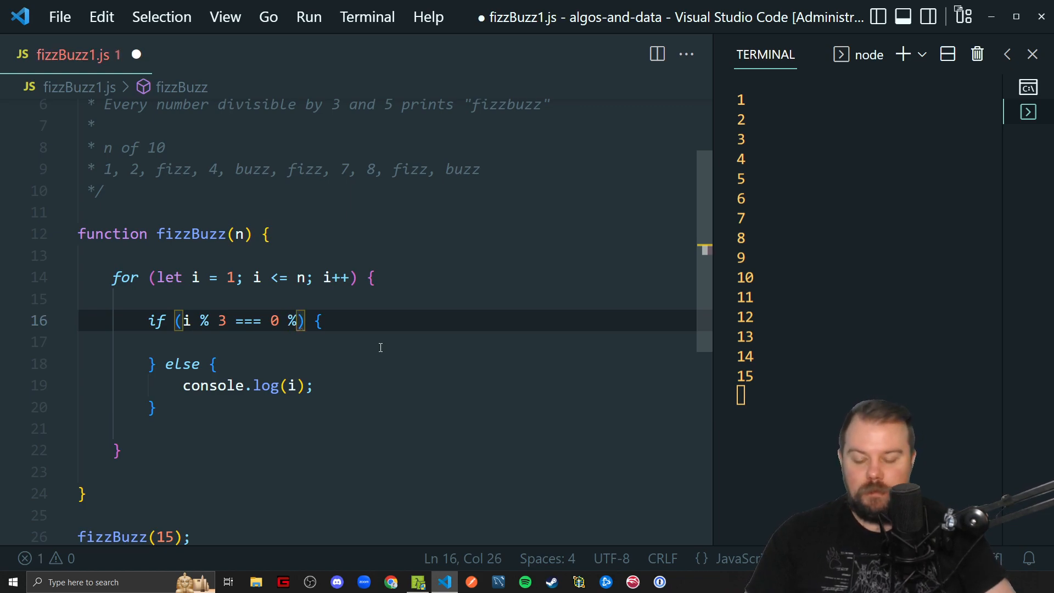
key(Backspace)
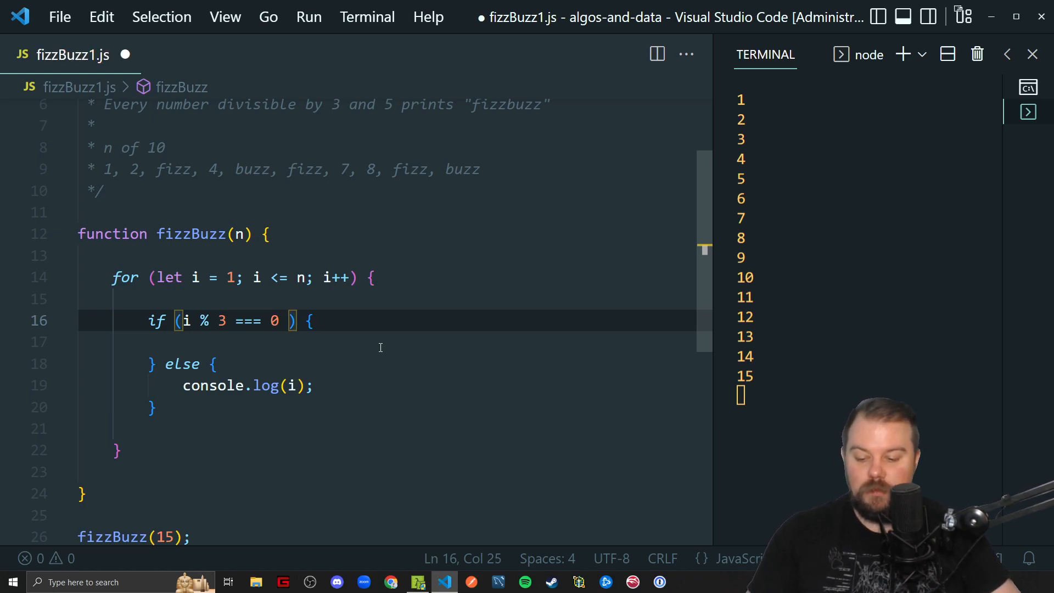
text(&& i)
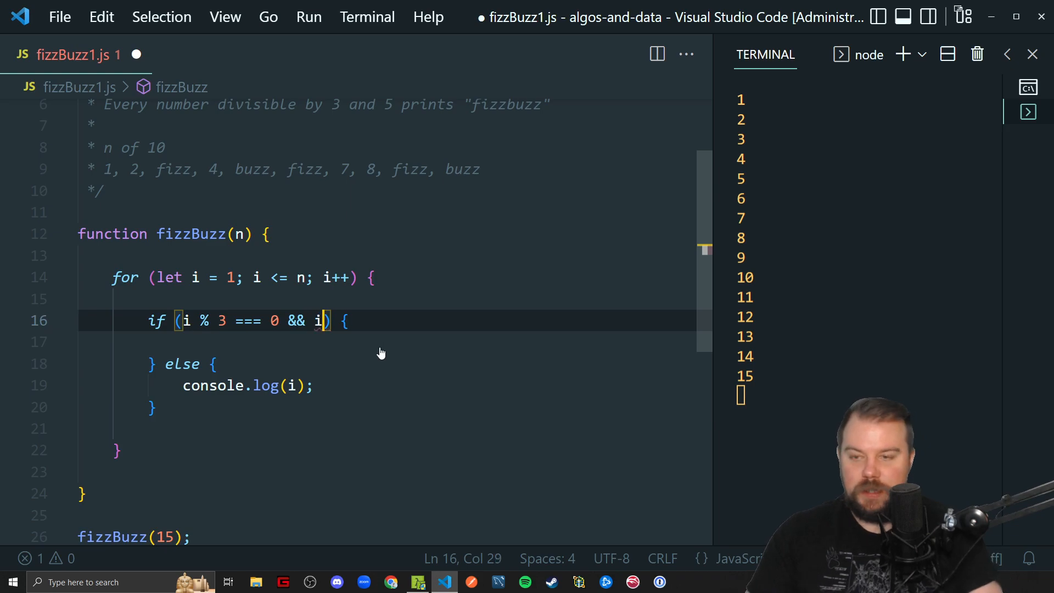
text(%)
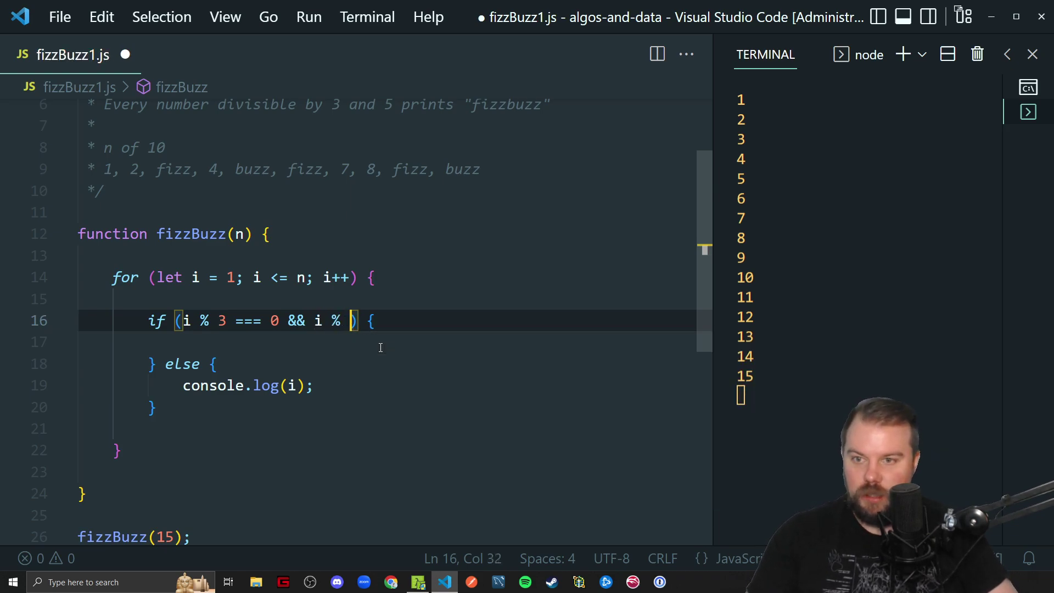
text(5 === 0)
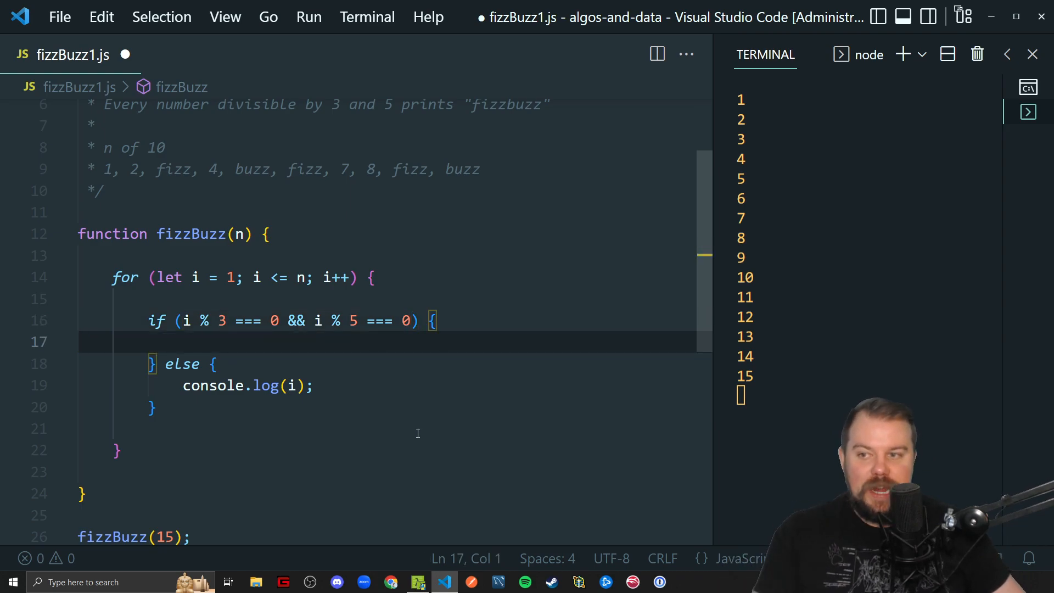
Step: Log 'fizzbuzz' inside the if block
text(console.log('fizz'))
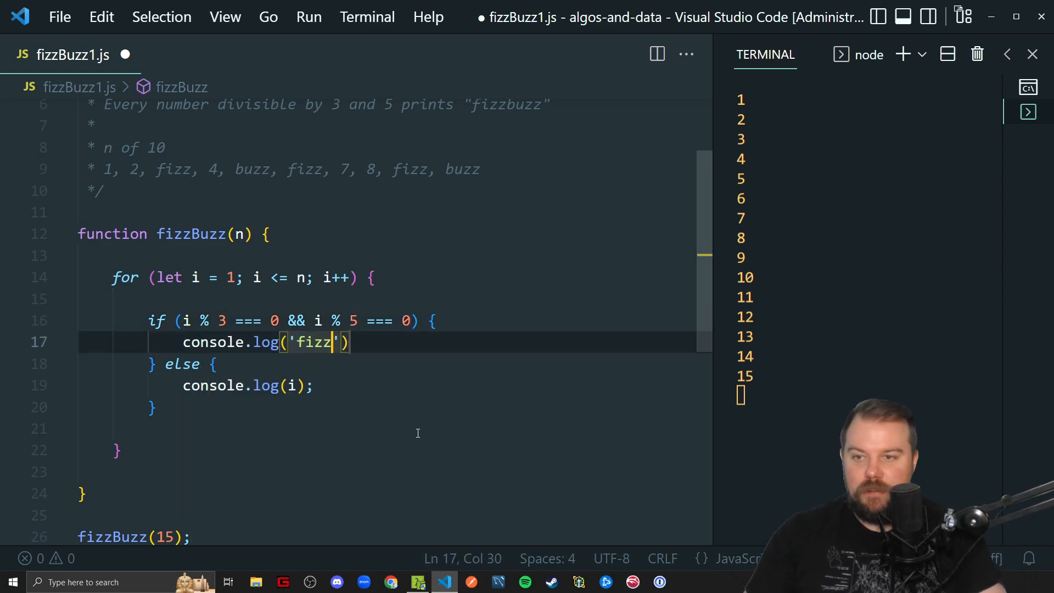
text(buzz)
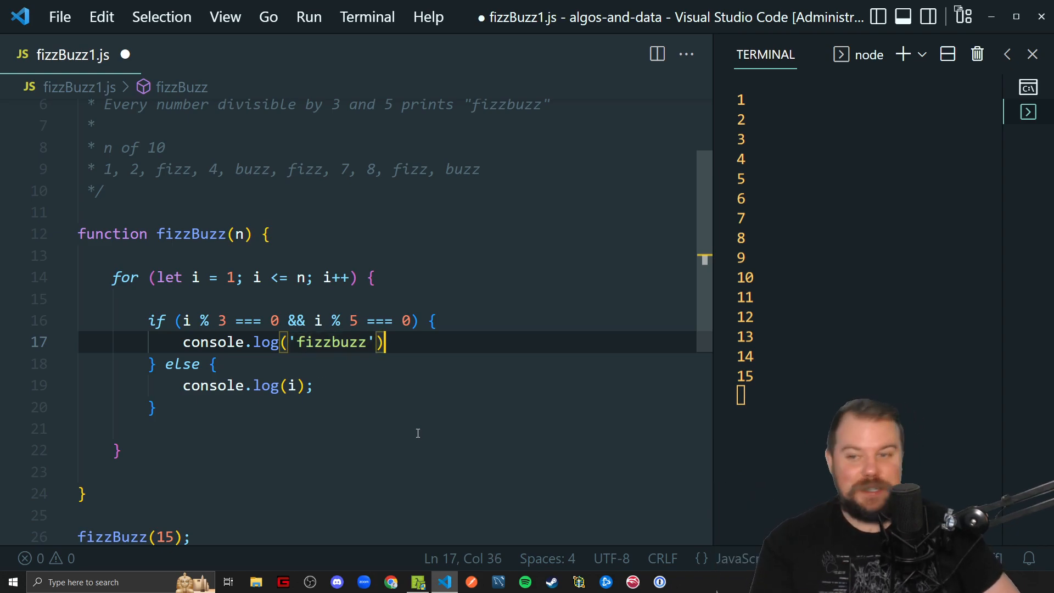
text(;)
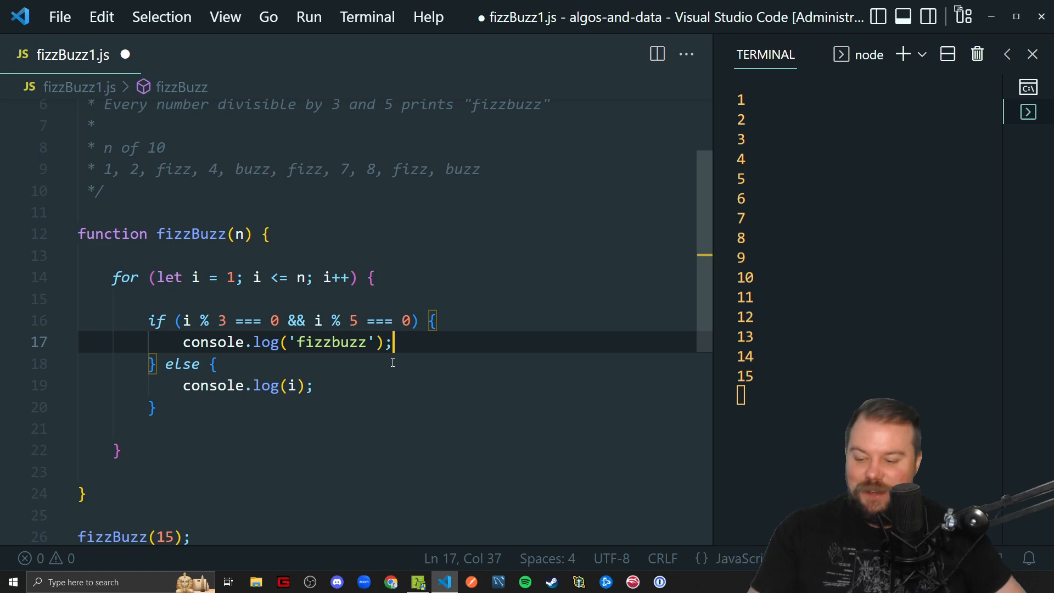
mouse_move(373, 396)
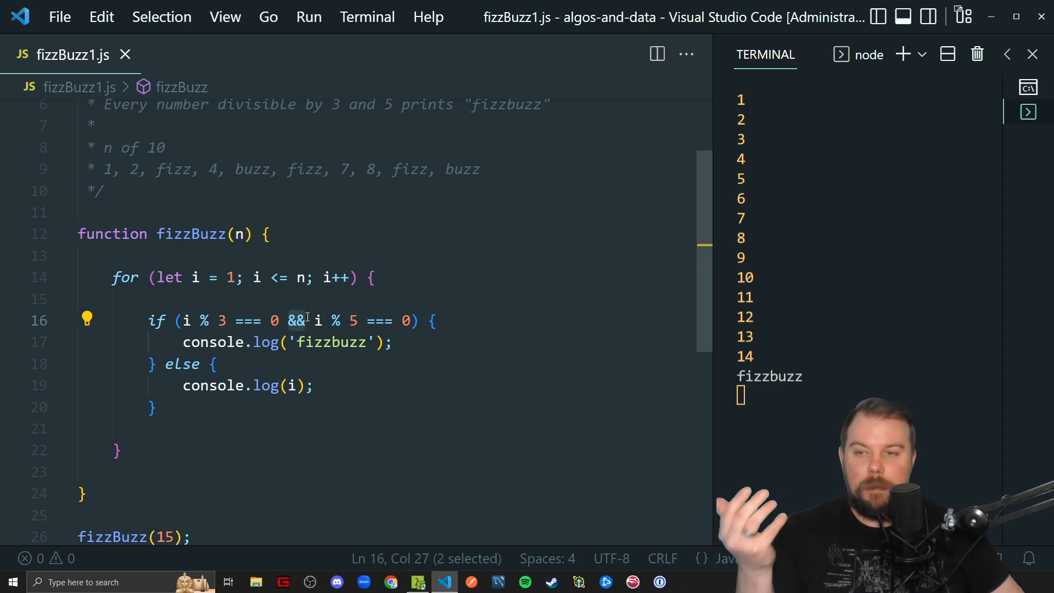
Step: Simplify the condition to i % 15 === 0 and rerun to see 1–14 then fizzbuzz
click(374, 276)
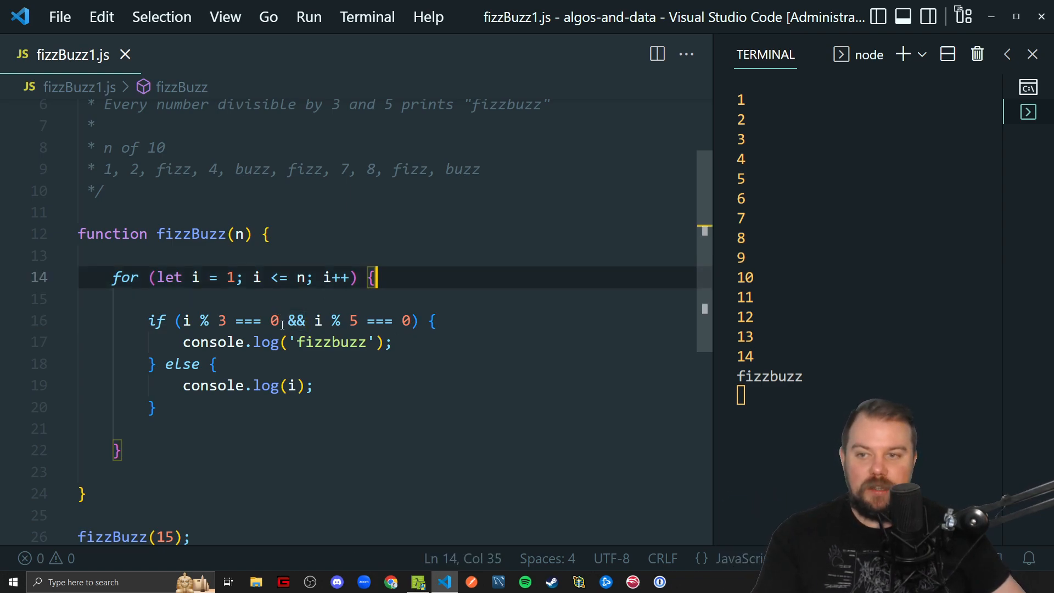
click(314, 320)
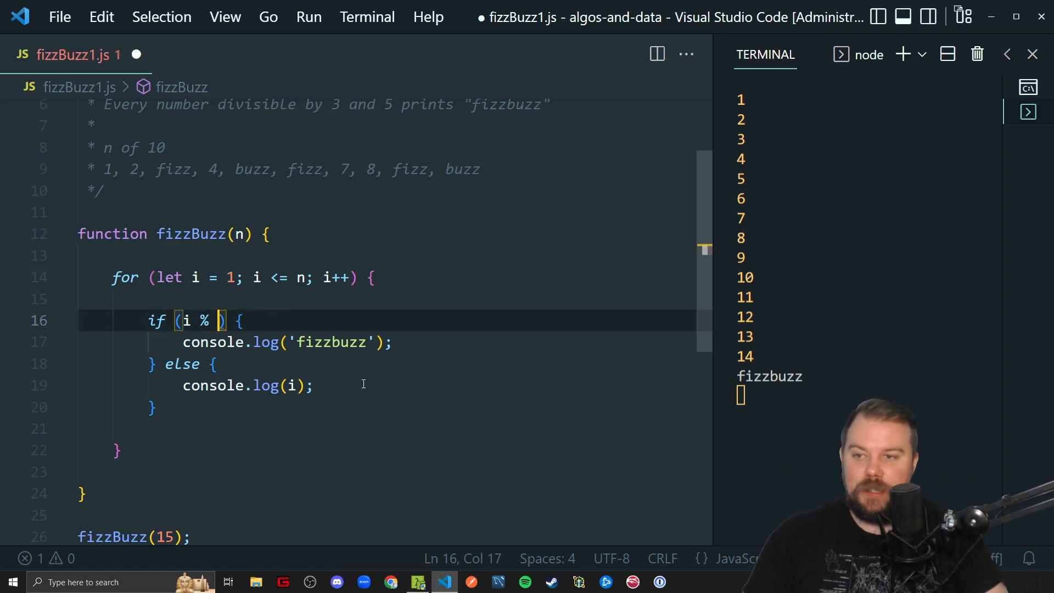
text(15 === 0)
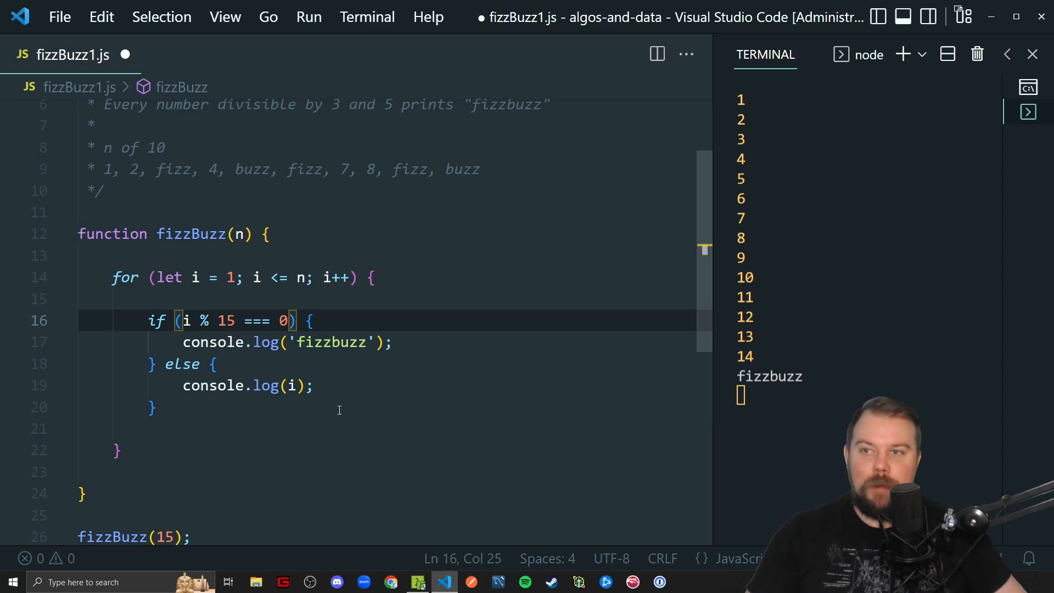
mouse_move(262, 460)
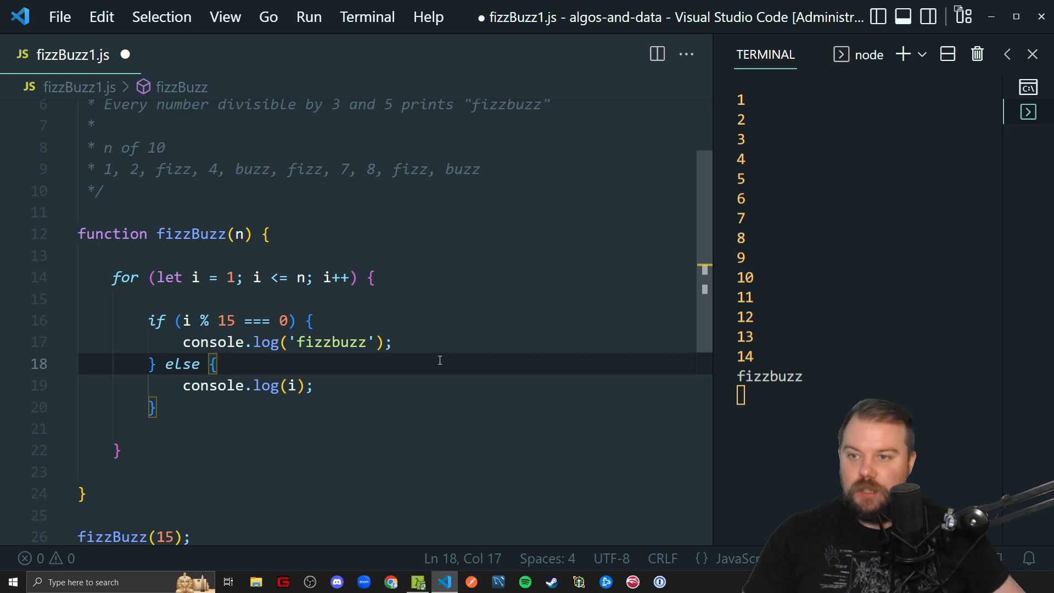
Step: Add else-if branches logging 'buzz' for i % 5 === 0 and 'fizz' for i % 3 === 0
click(433, 342)
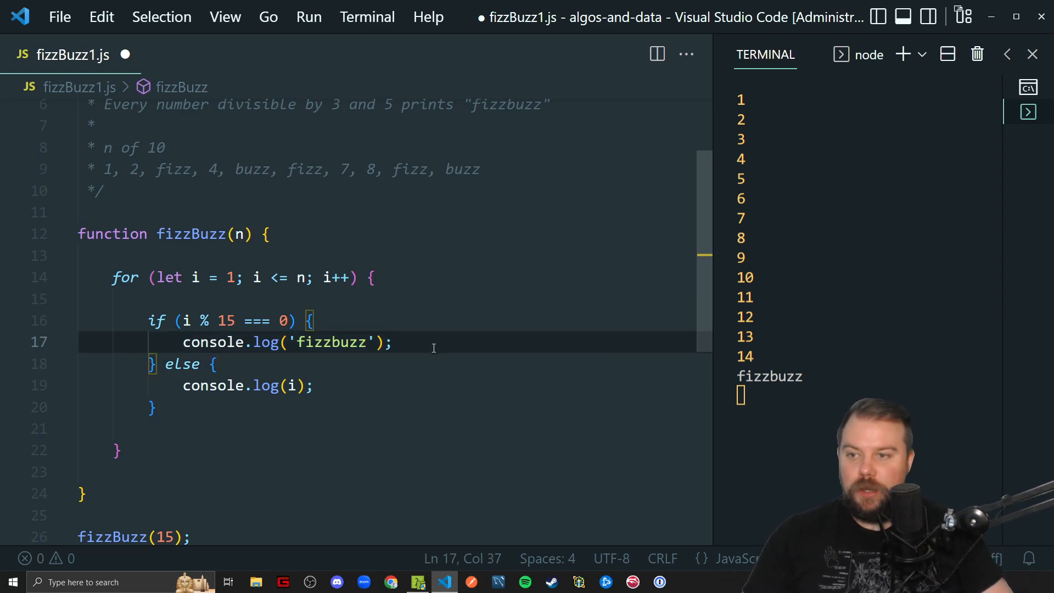
key(Enter)
text(}{})
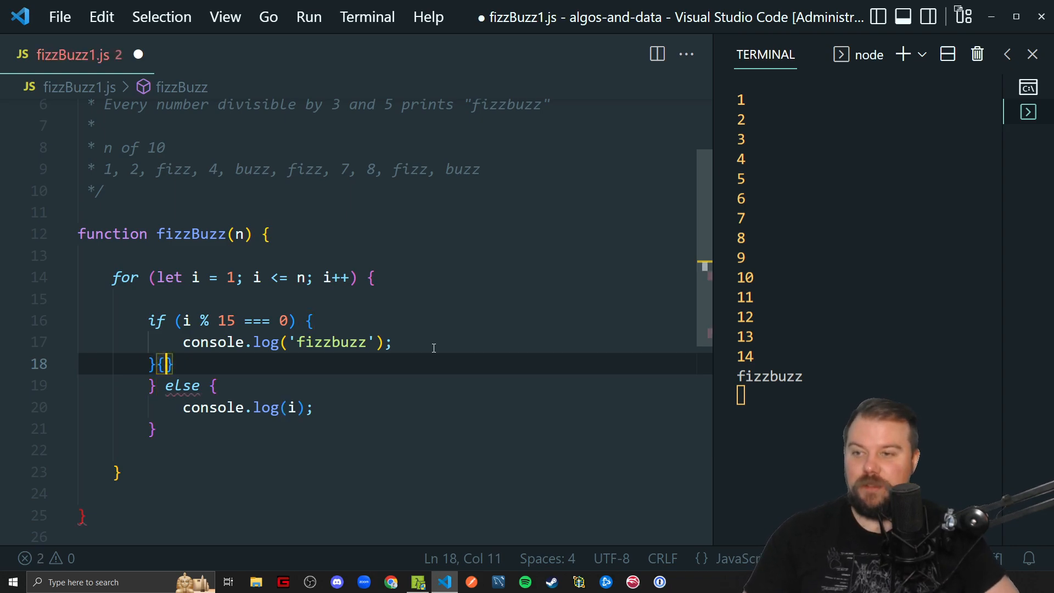
text(=)
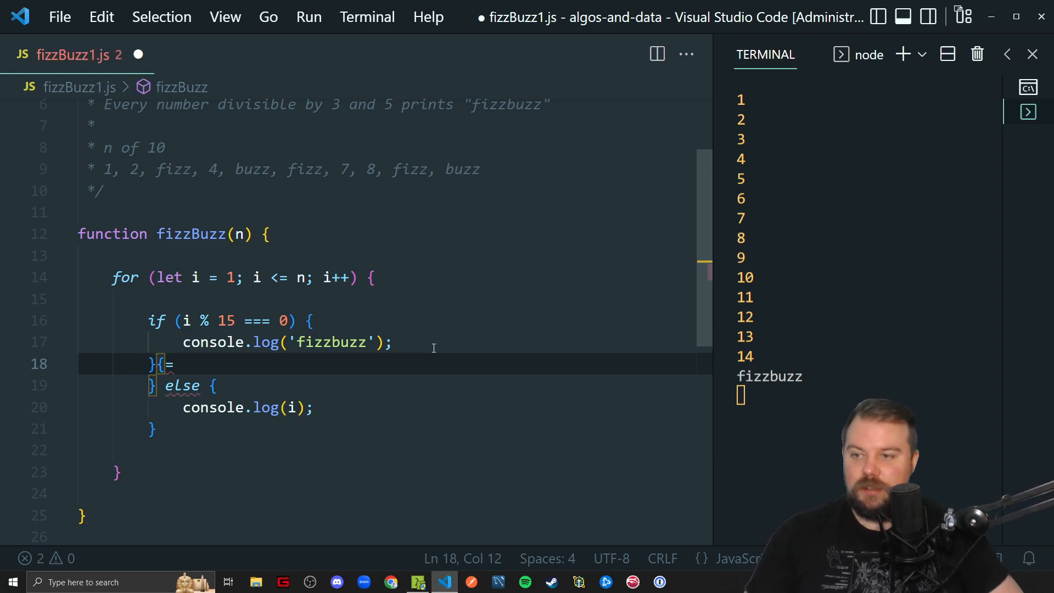
text(es)
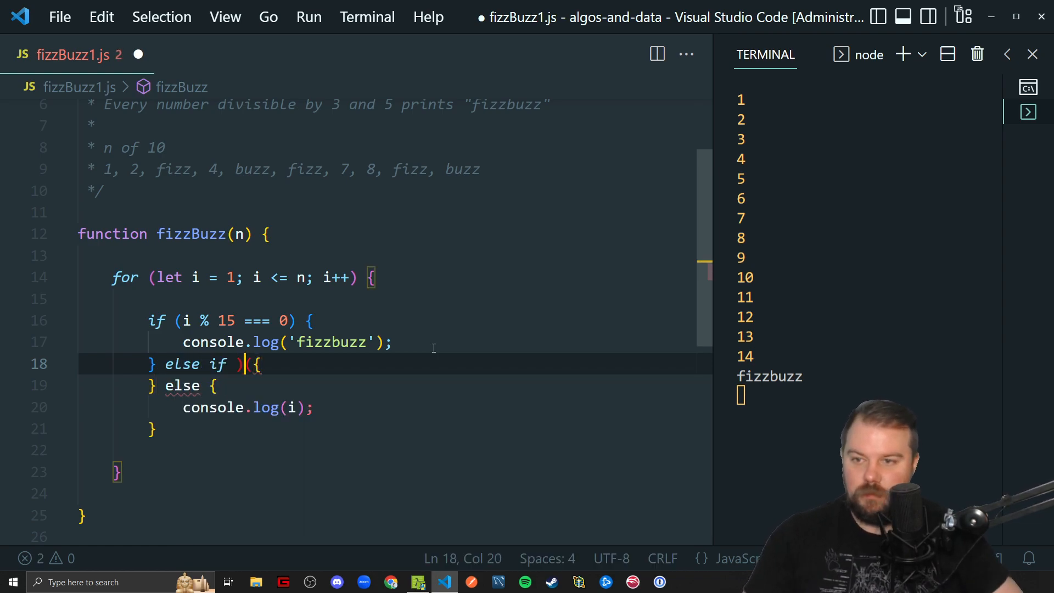
text(i)
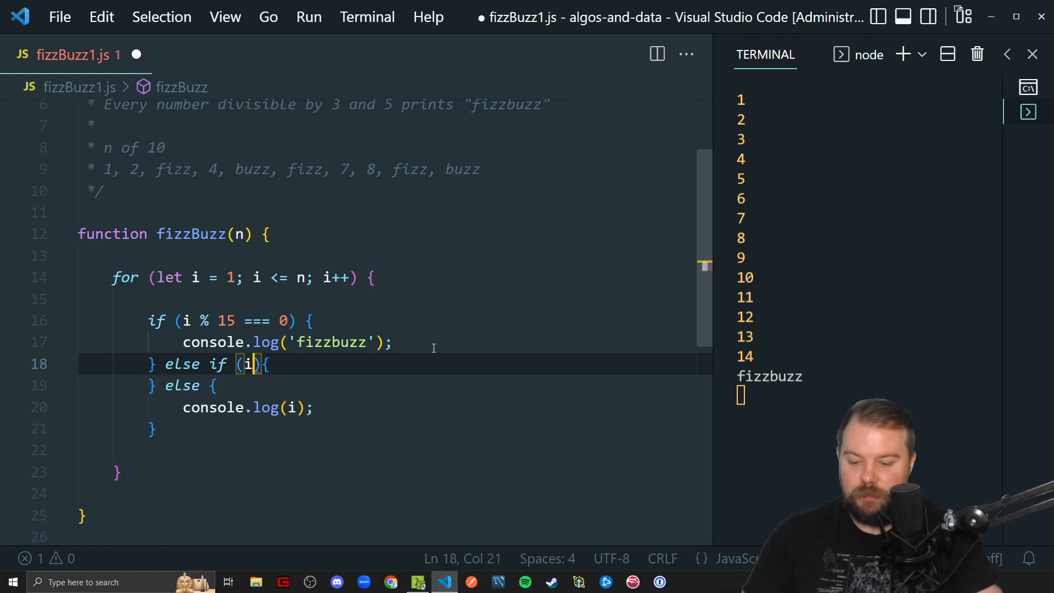
text(% 5)
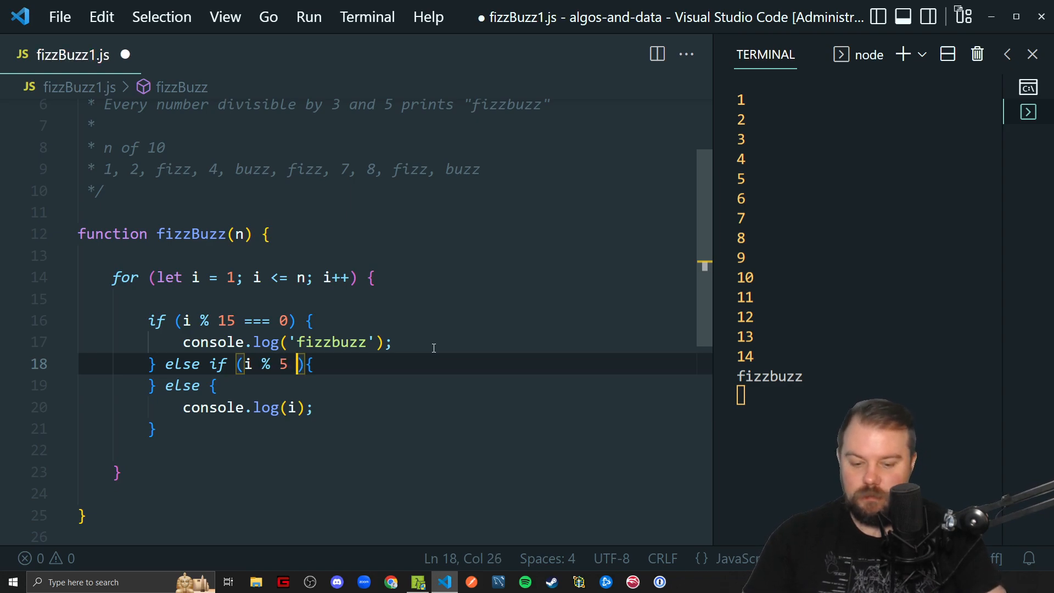
text(=== 0)
text(console.log('first)
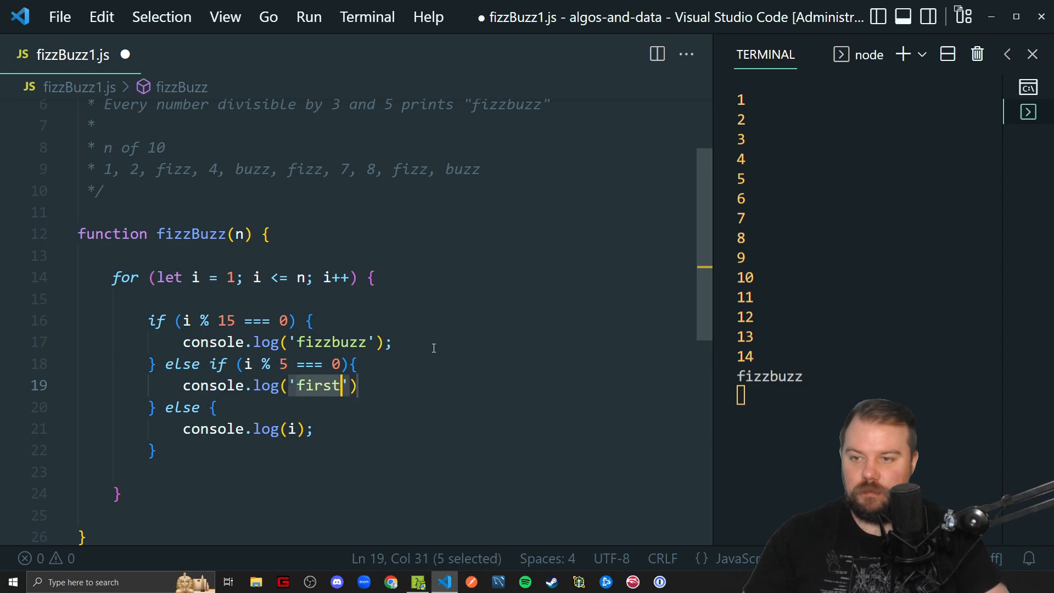
text(buzz');)
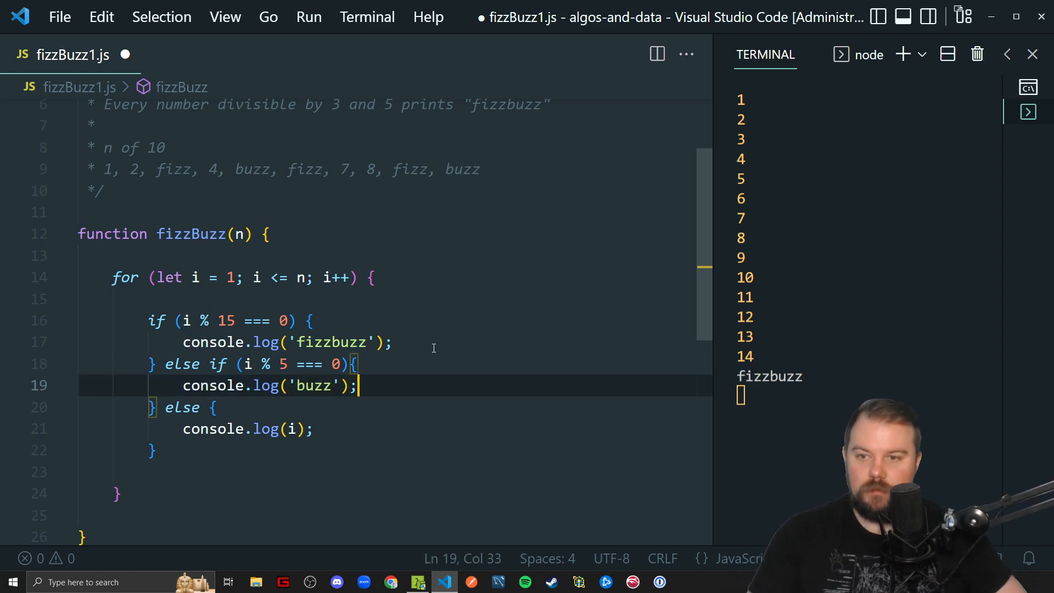
key(enter)
text(} else if (){)
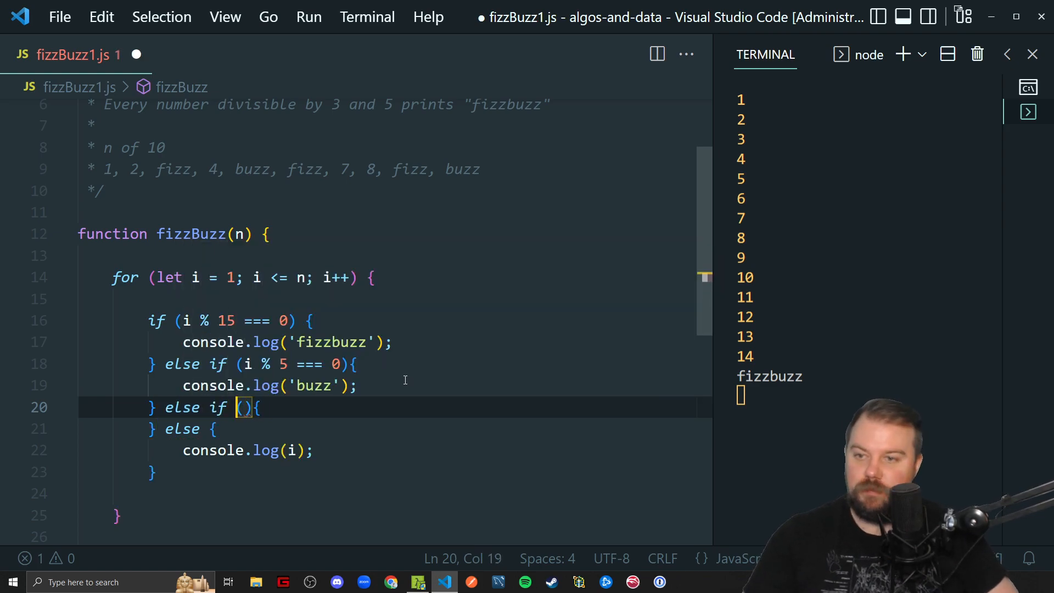
text(i % 3=== 0)
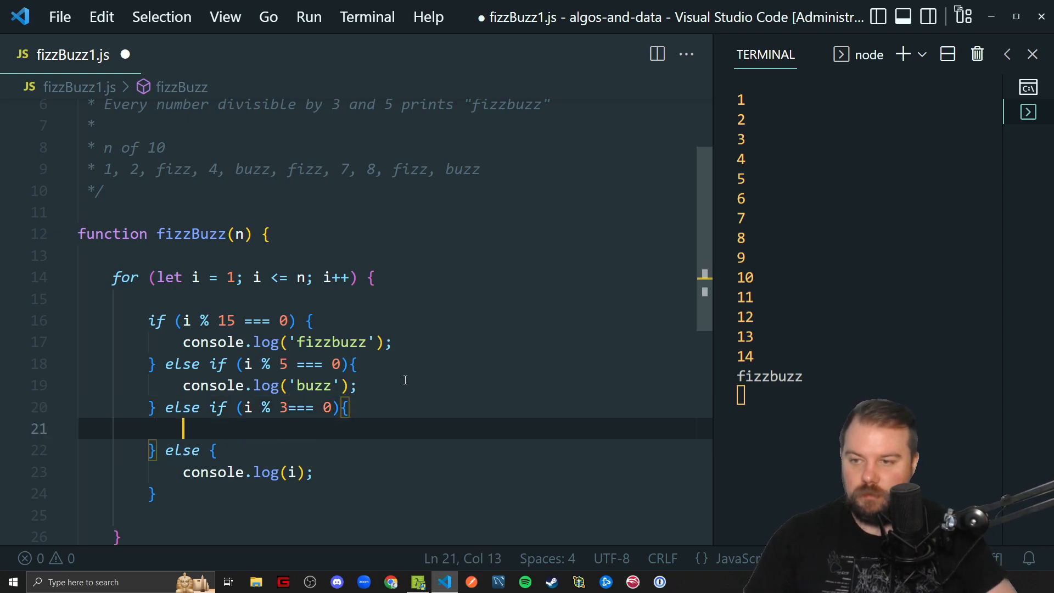
text(console.log('fizz');)
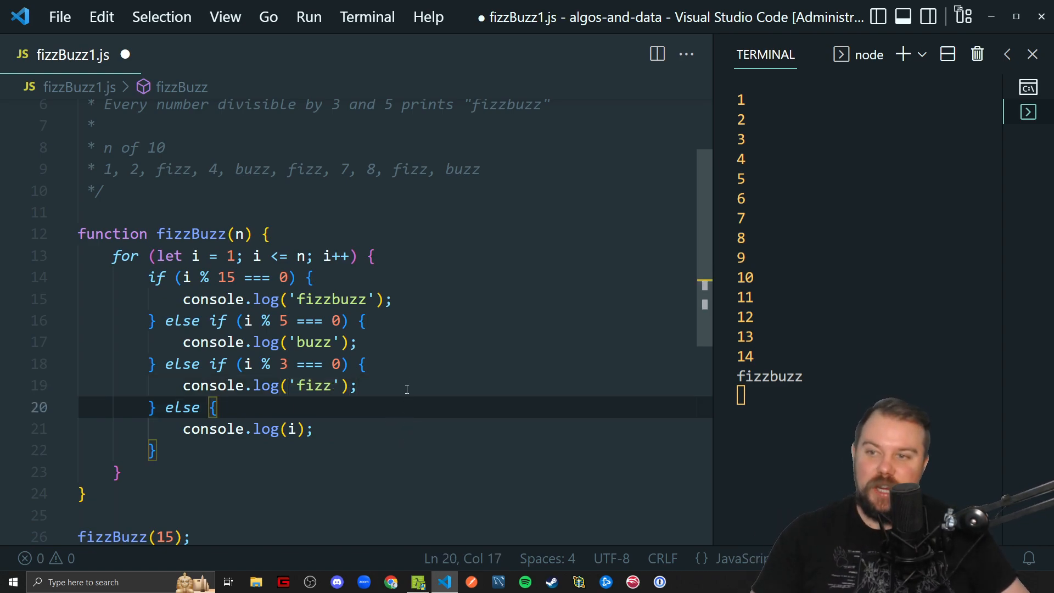
mouse_move(247, 334)
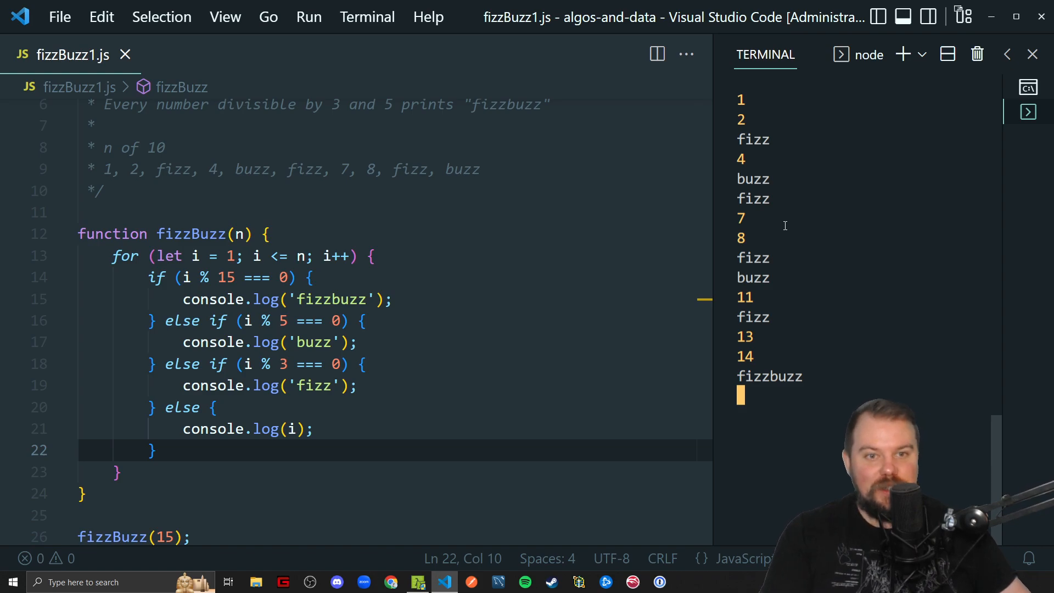
mouse_move(786, 281)
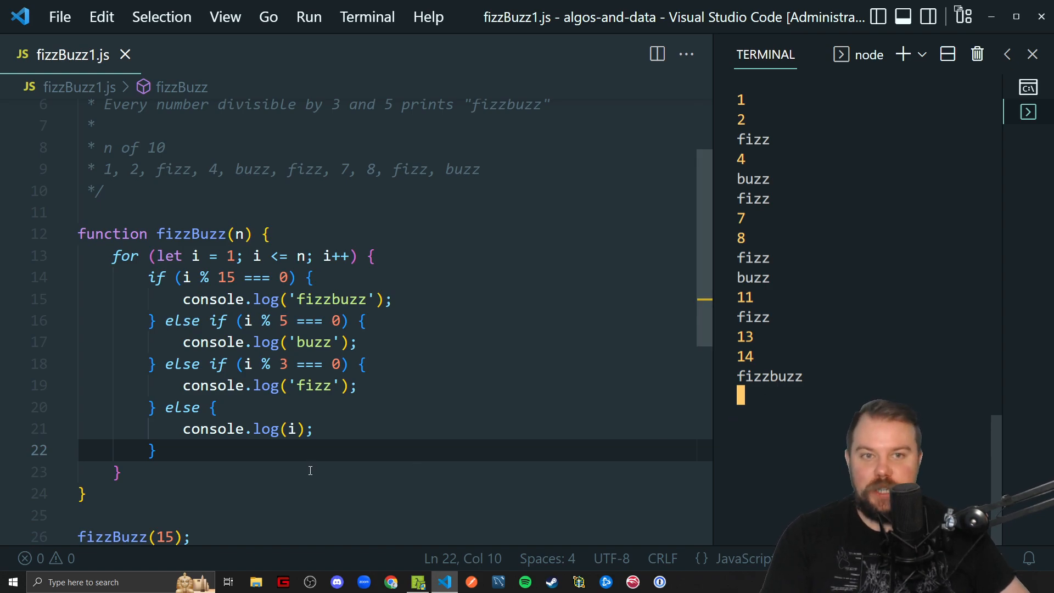
mouse_move(316, 460)
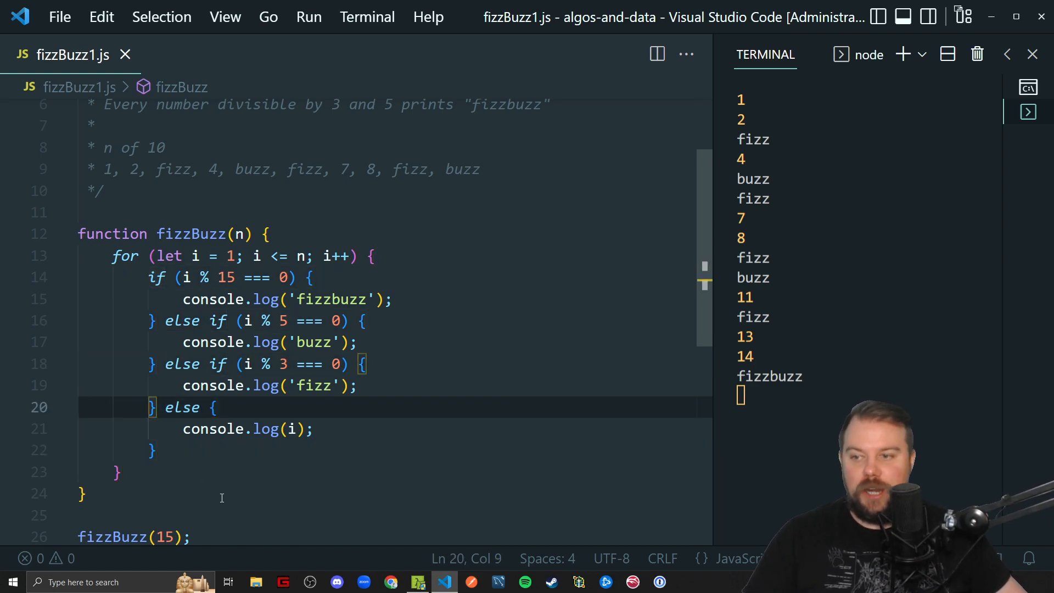
mouse_move(244, 455)
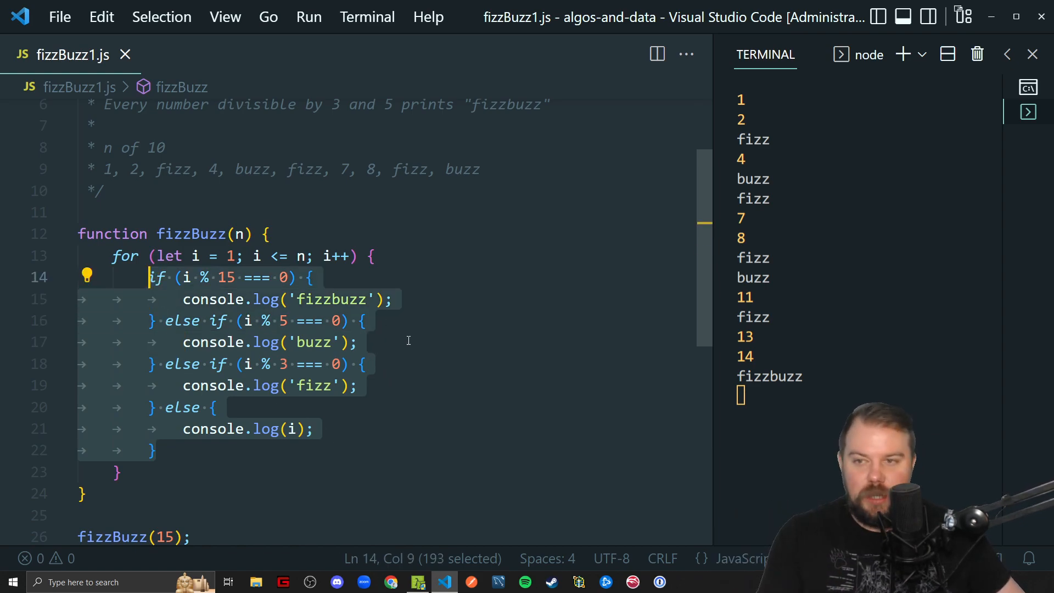
mouse_move(477, 422)
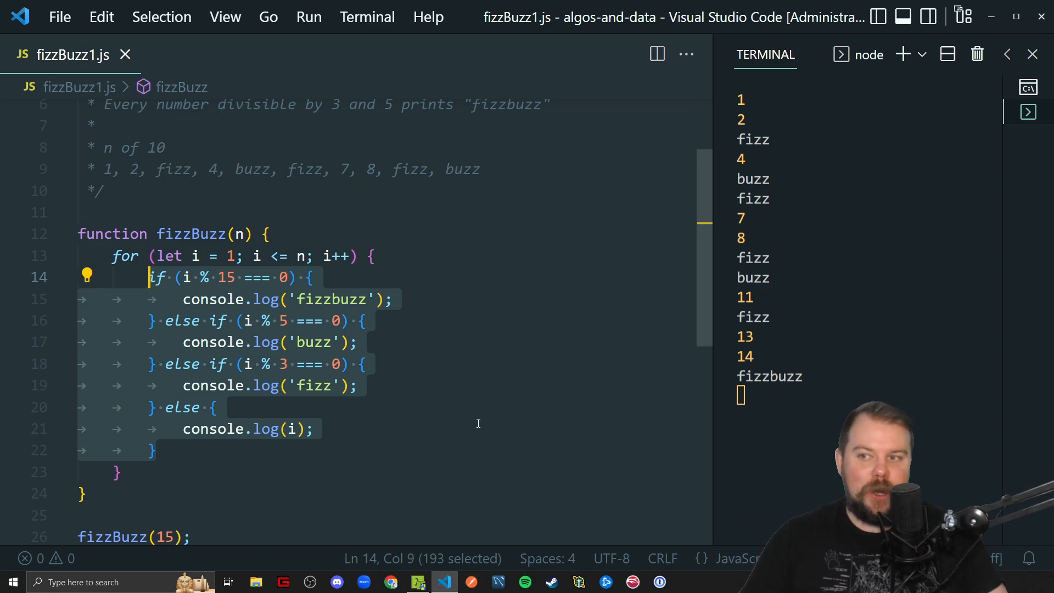
Step: Declare let output = '' at the top of the loop and log output at the end
text(let out)
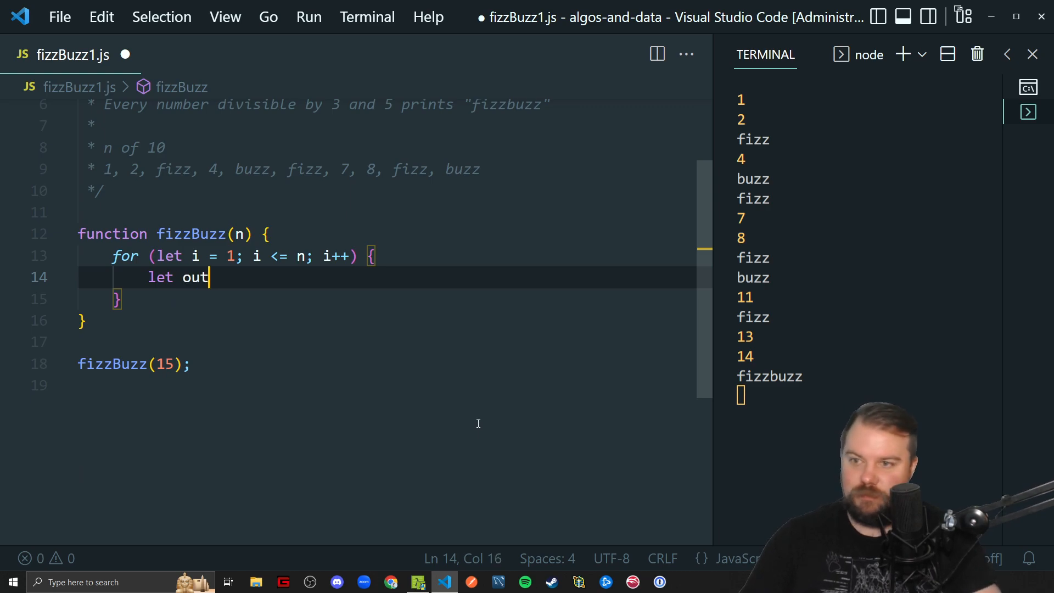
text(put = '';)
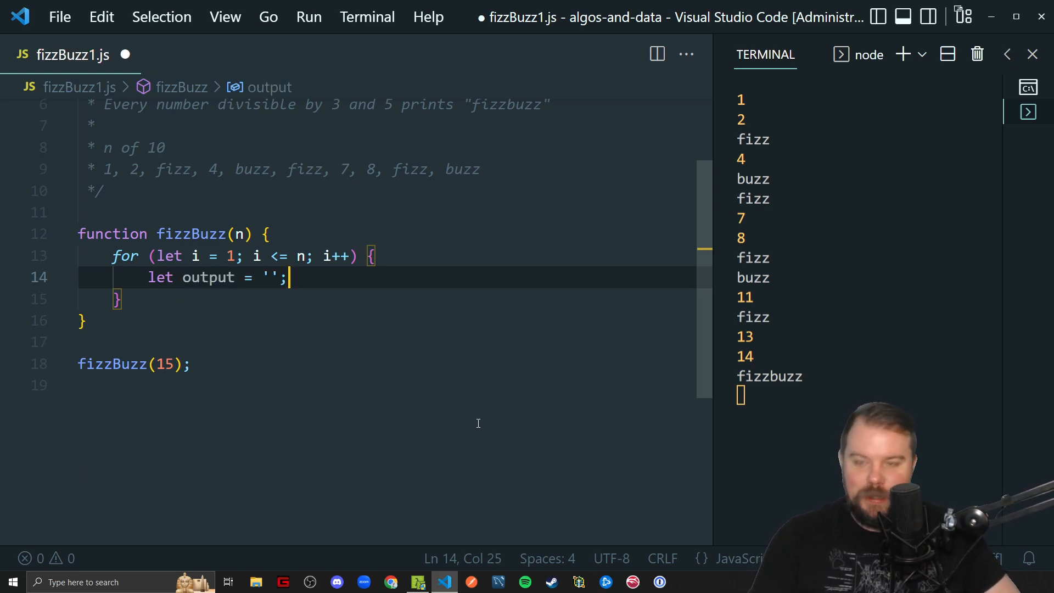
key(enter)
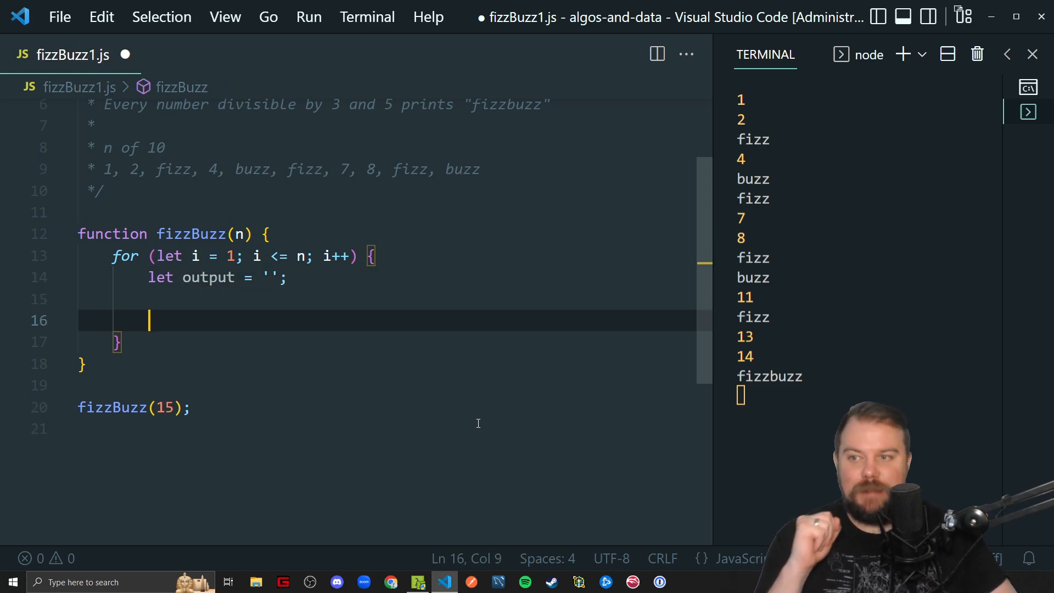
text(c)
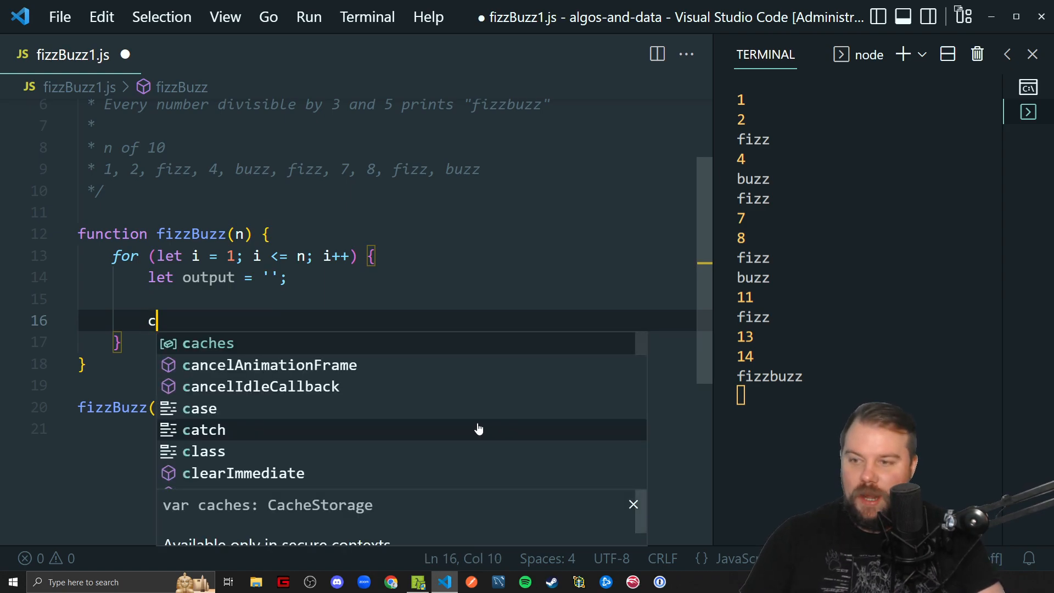
text(console.log(outputt)
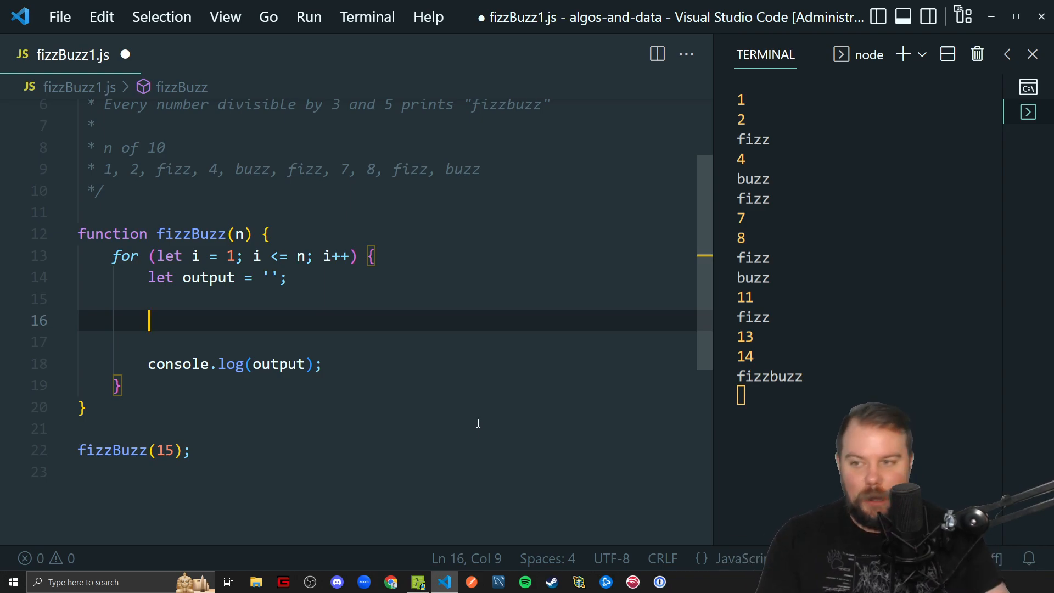
Step: Set output = i.toString() when output.length === 0 as the number fallback
text(if ()
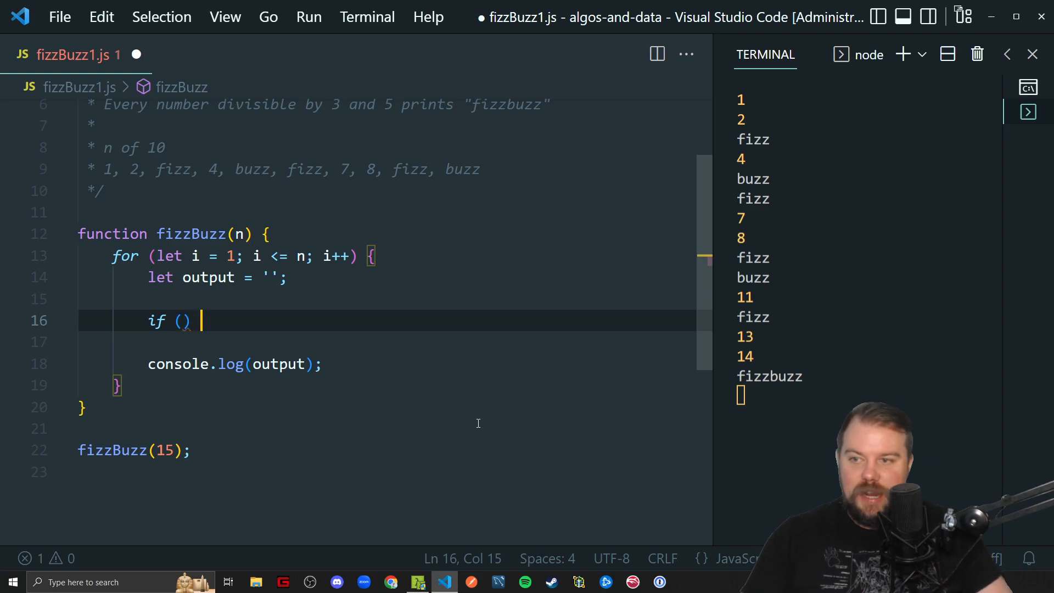
text(output.length)
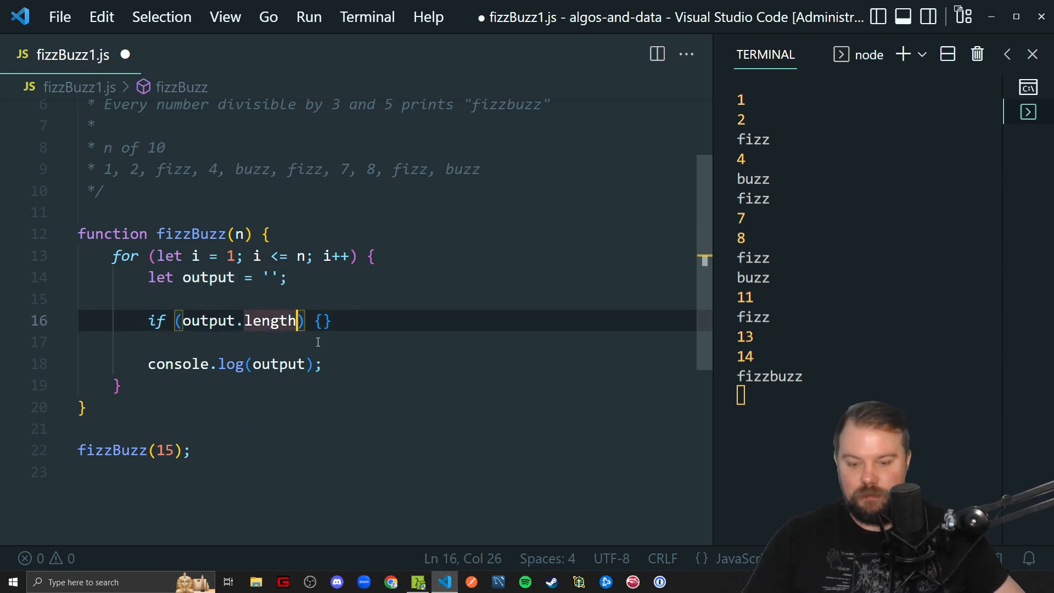
text(=== 0)
click(387, 341)
text(output =)
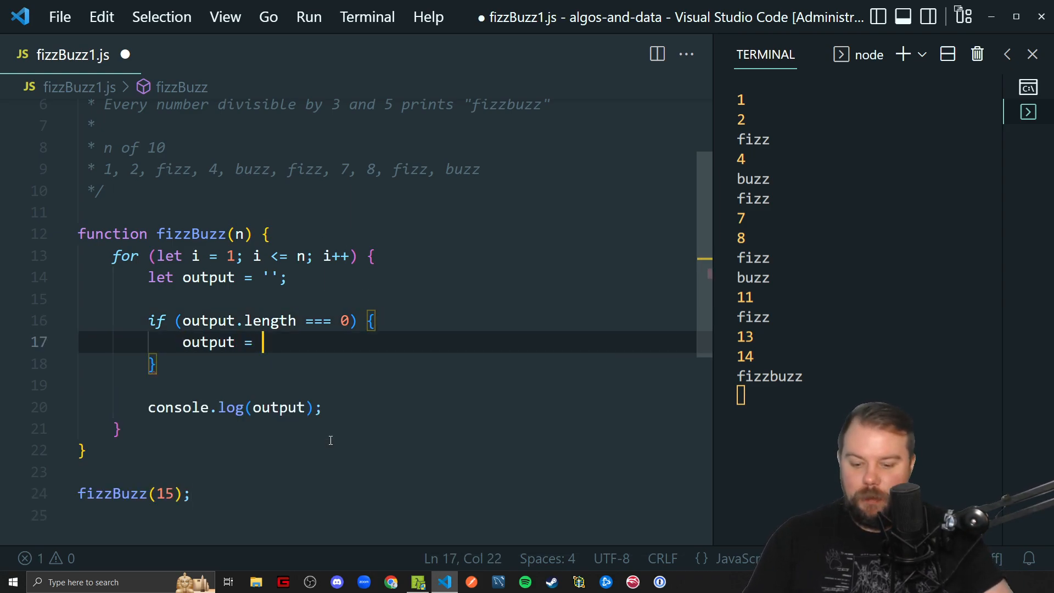
text(i.to)
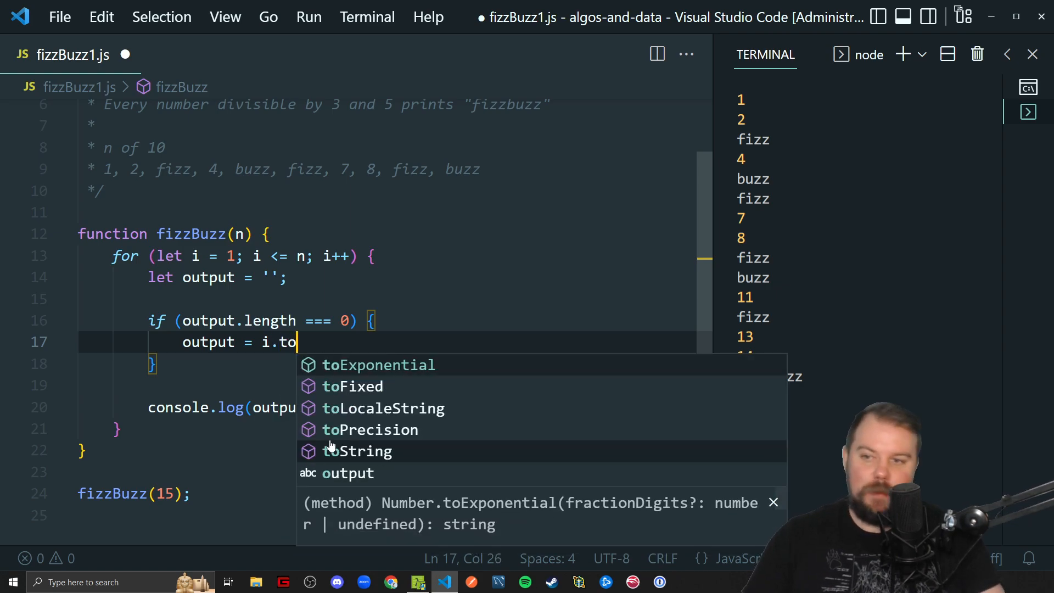
click(357, 451)
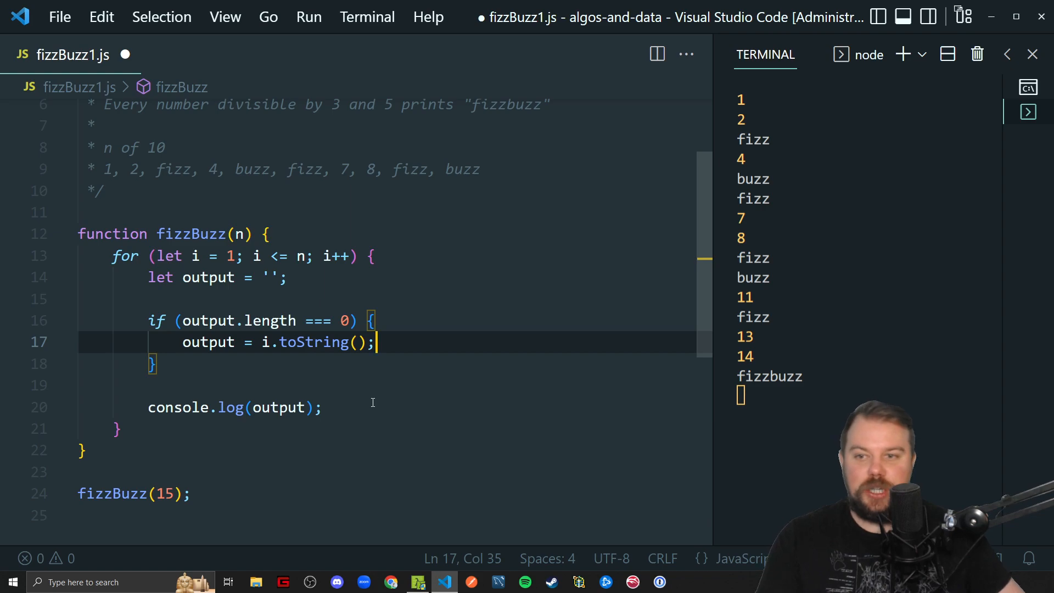
click(117, 428)
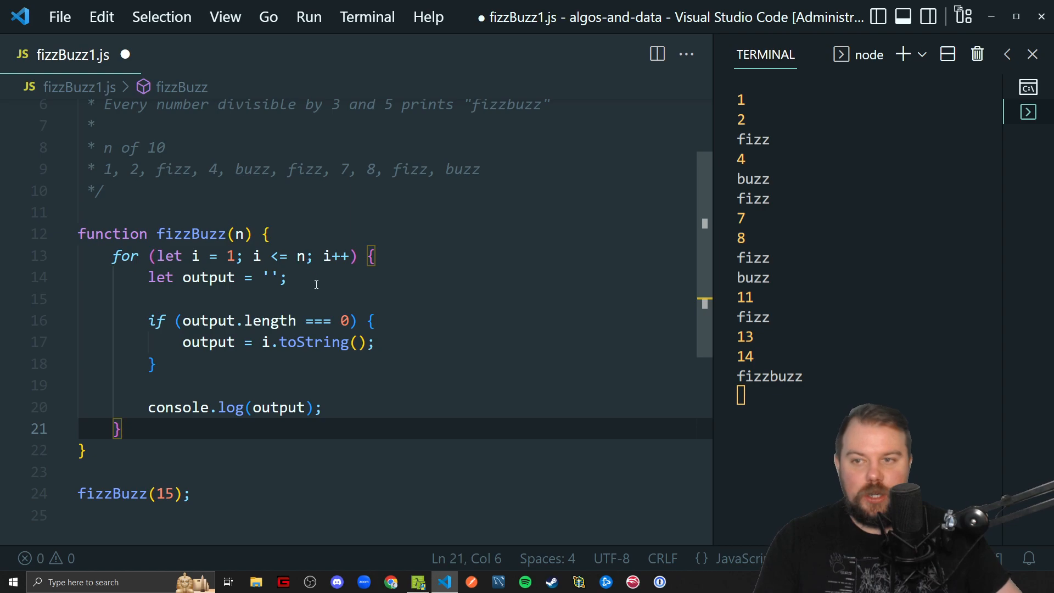
double_click(207, 277)
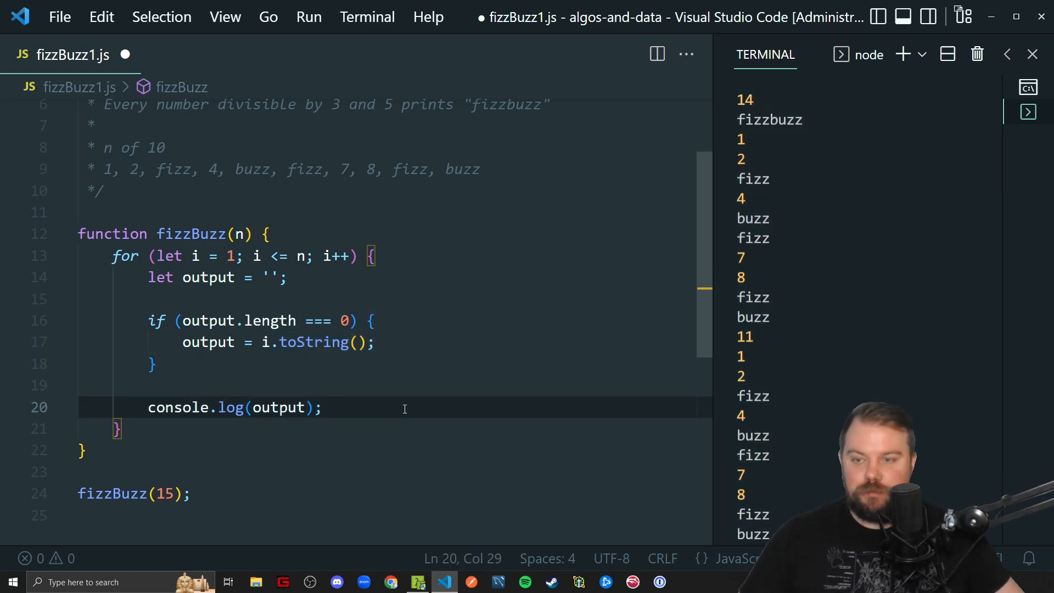
Step: Stop the running script and restart it with npm run dev to print 1 through 15
key(ctrl+c)
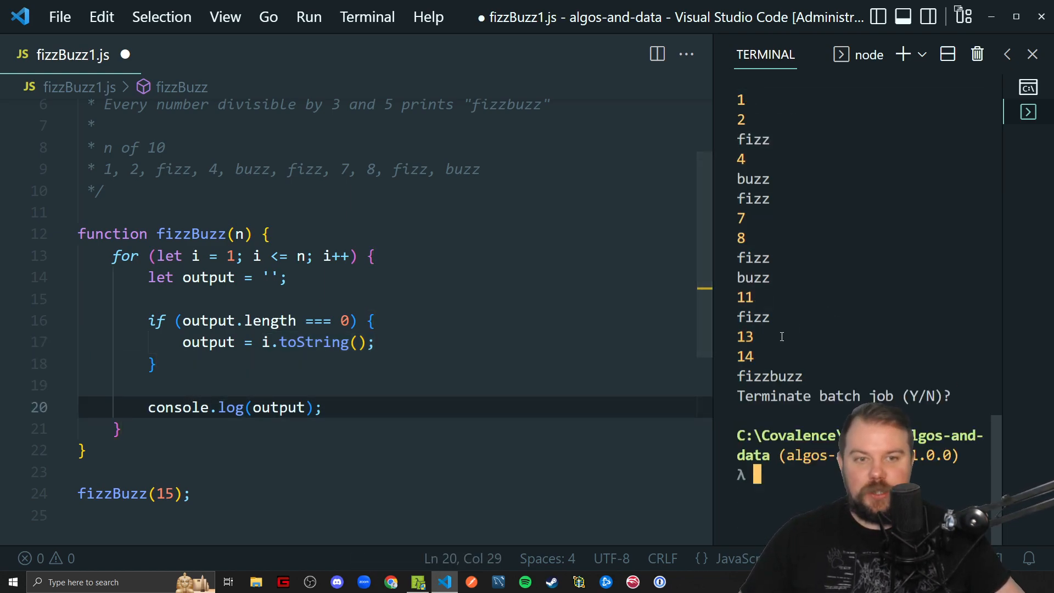
text(npm run dev)
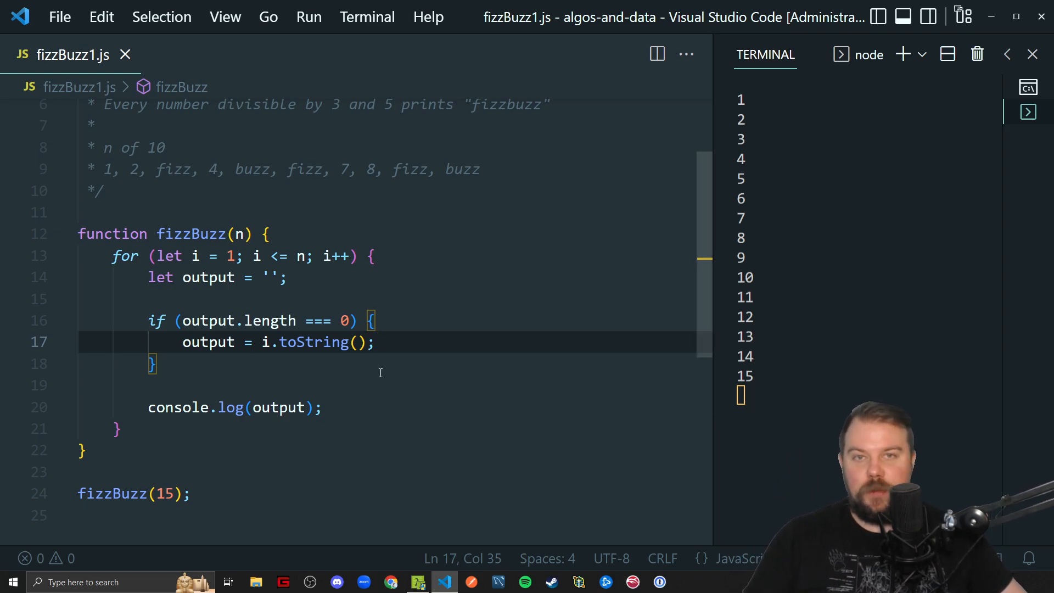
mouse_move(345, 377)
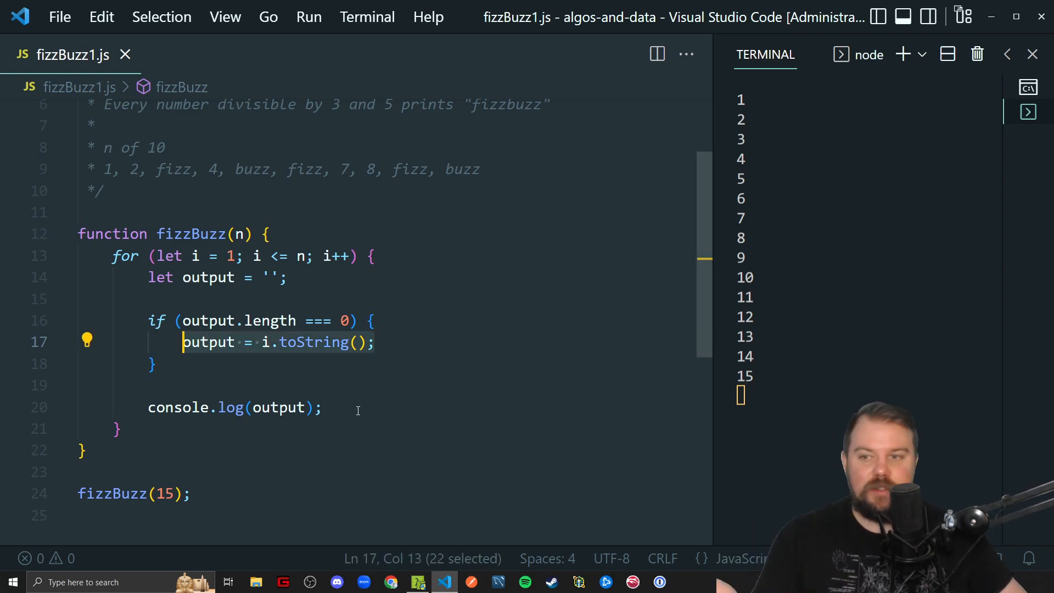
mouse_move(348, 358)
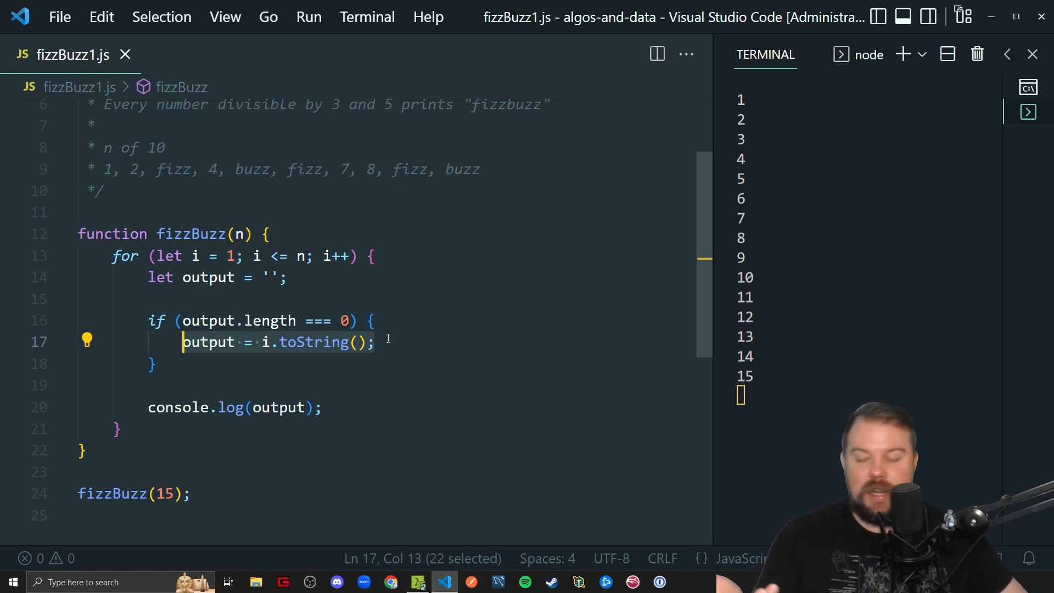
mouse_move(358, 361)
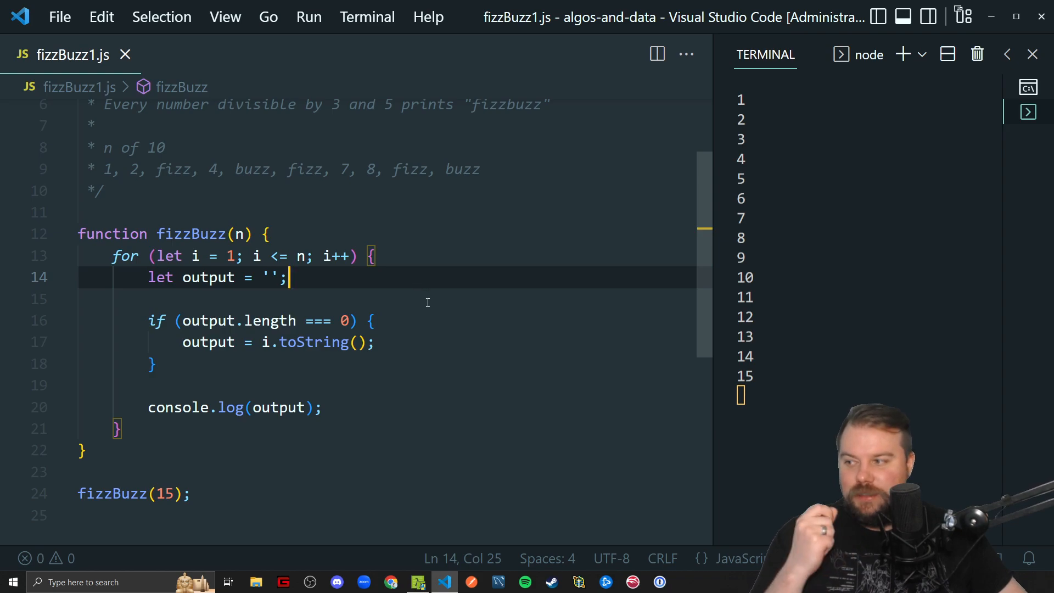
Step: Add if (i % 3 === 0) { output += 'fizz'; } below the output declaration
key(Enter)
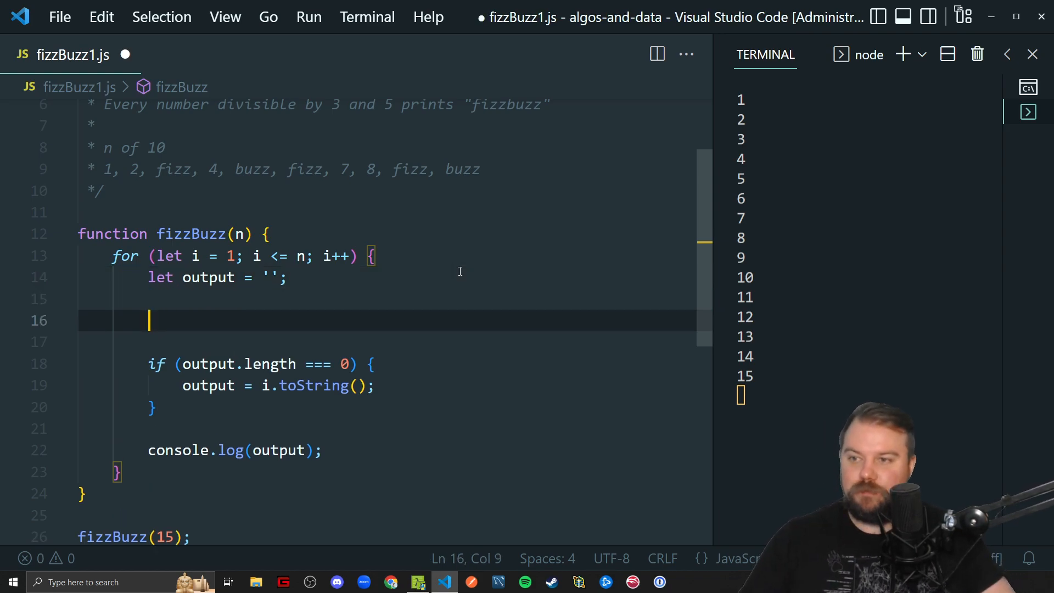
text(if ()
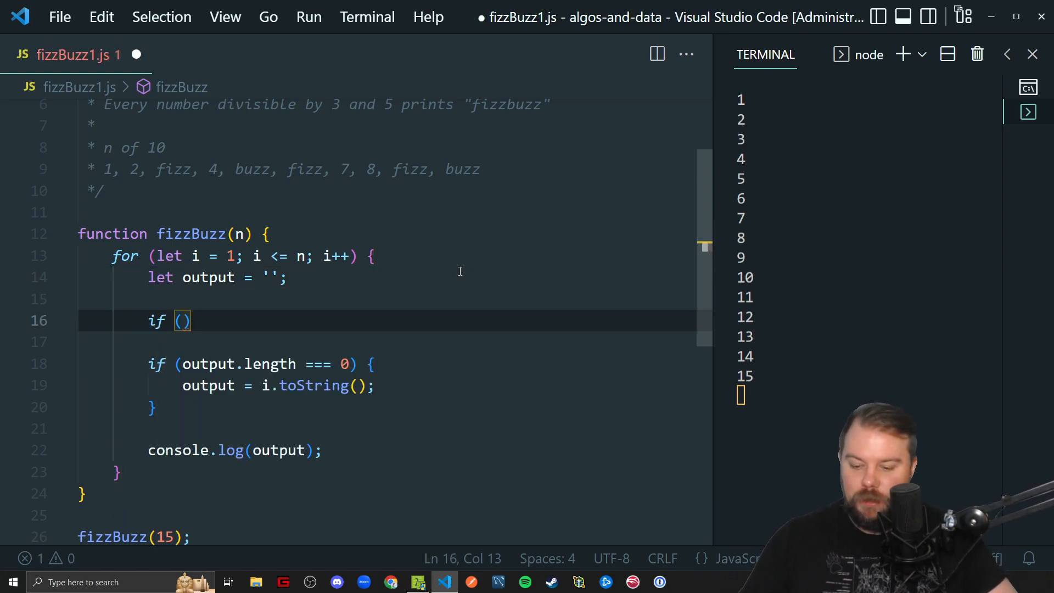
text(i)
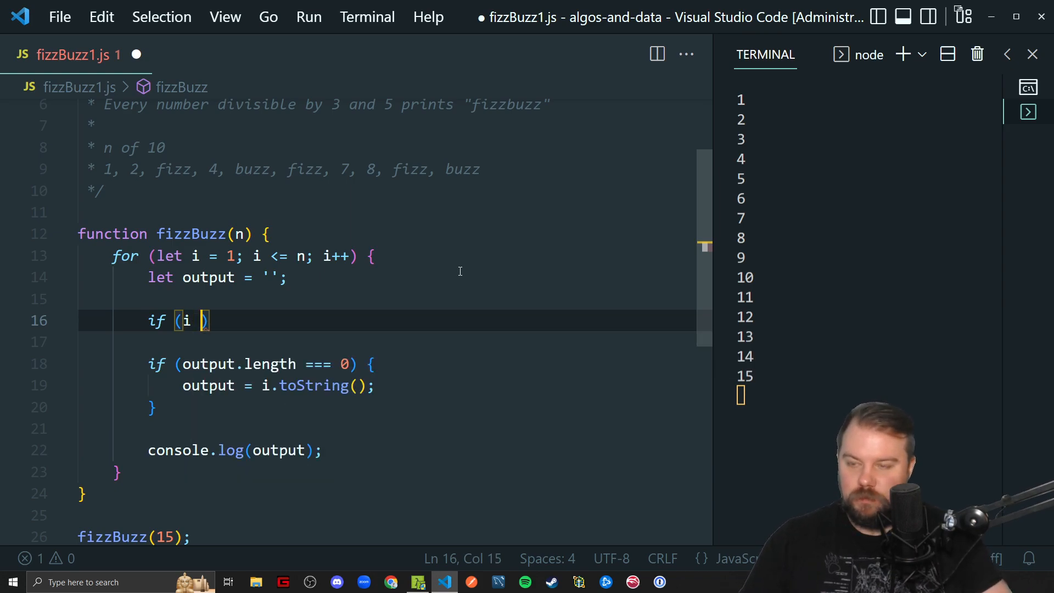
text(% 3)
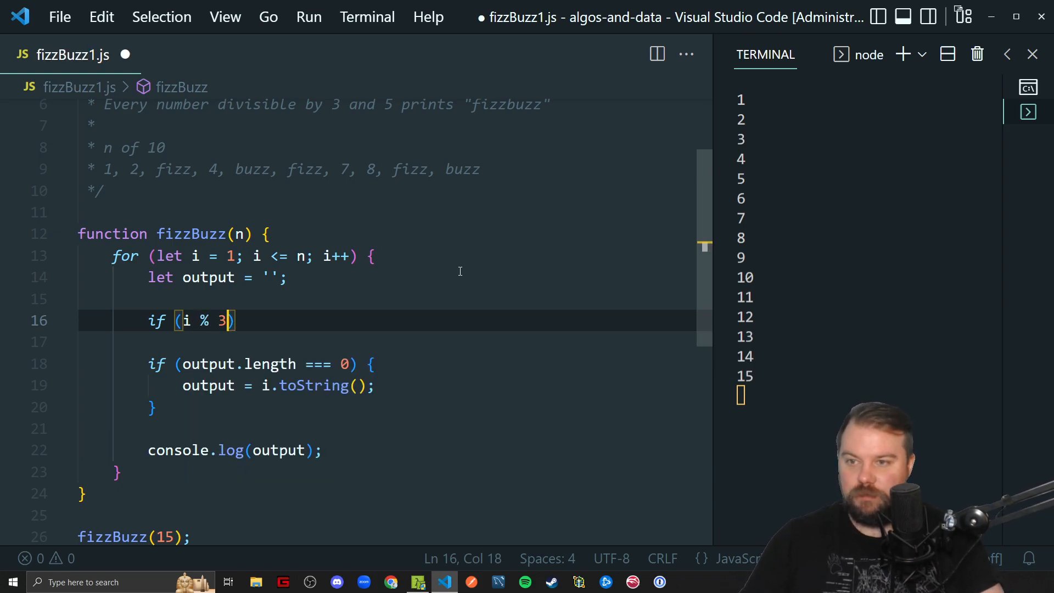
text(=== 0) {)
text(output +)
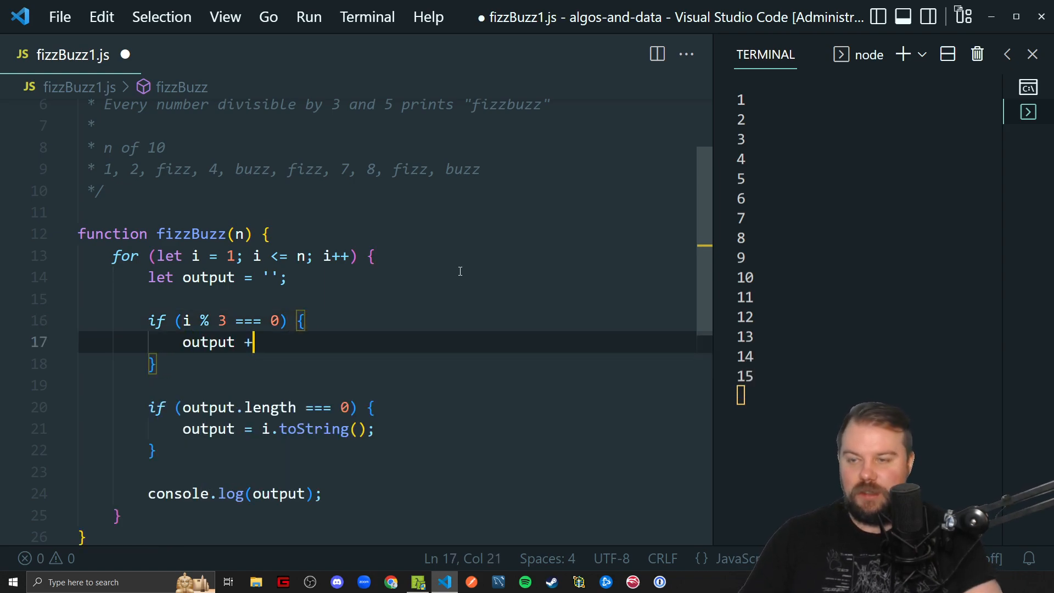
text(= 'fizz';)
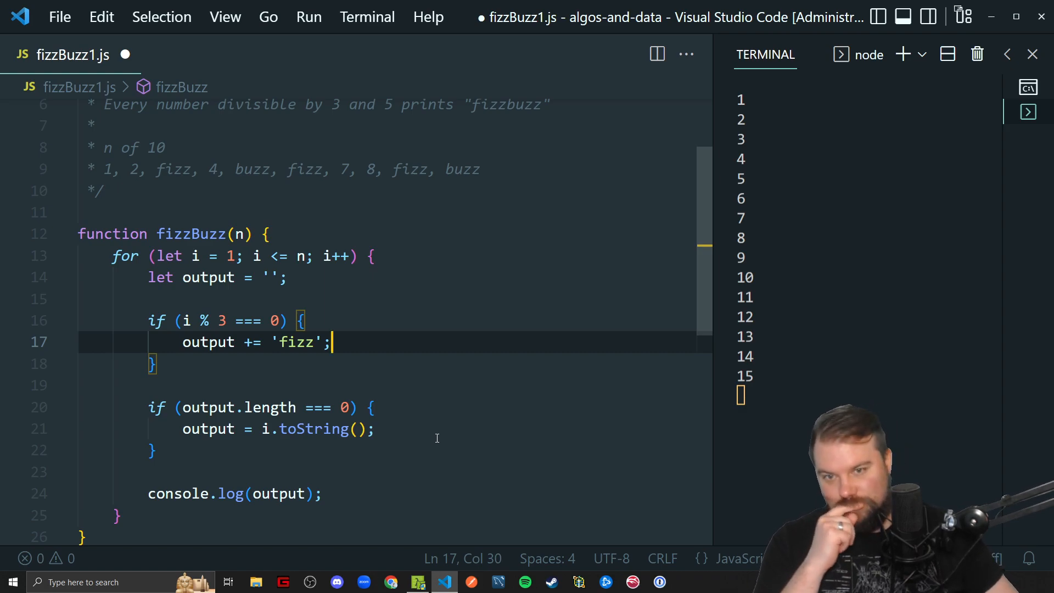
mouse_move(400, 365)
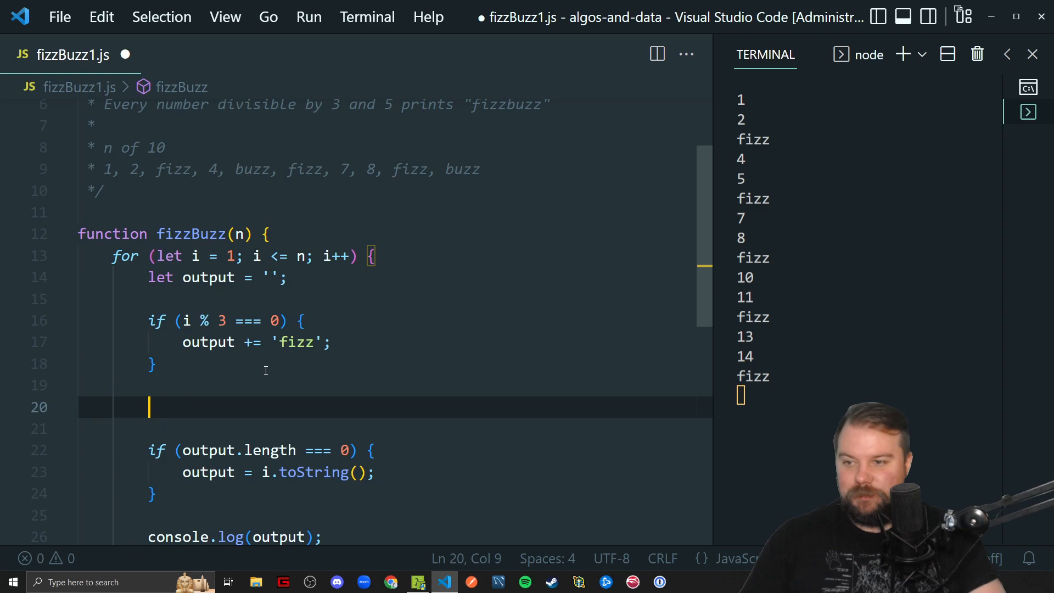
Step: Add if (i % 5 === 0) { output += 'buzz'; } after the fizz check
text(if (i % 5 === 0) {)
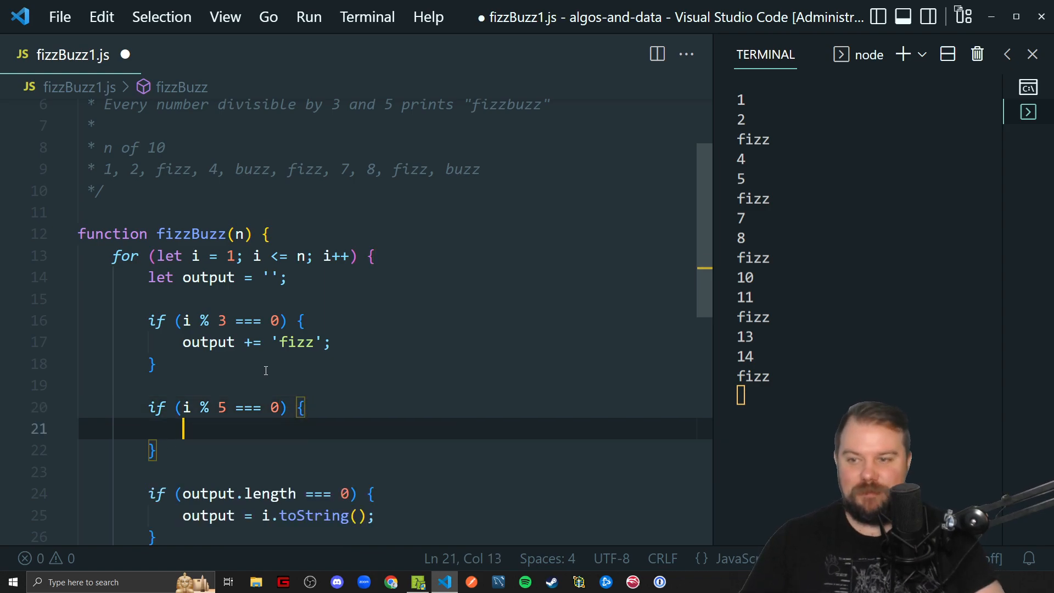
text(output +=)
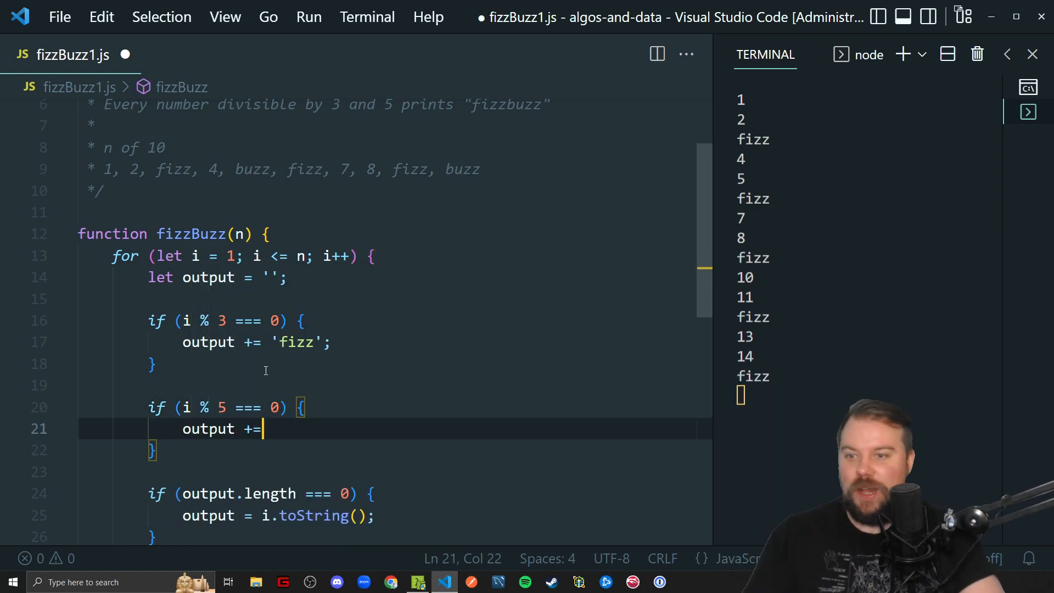
text('buzz)
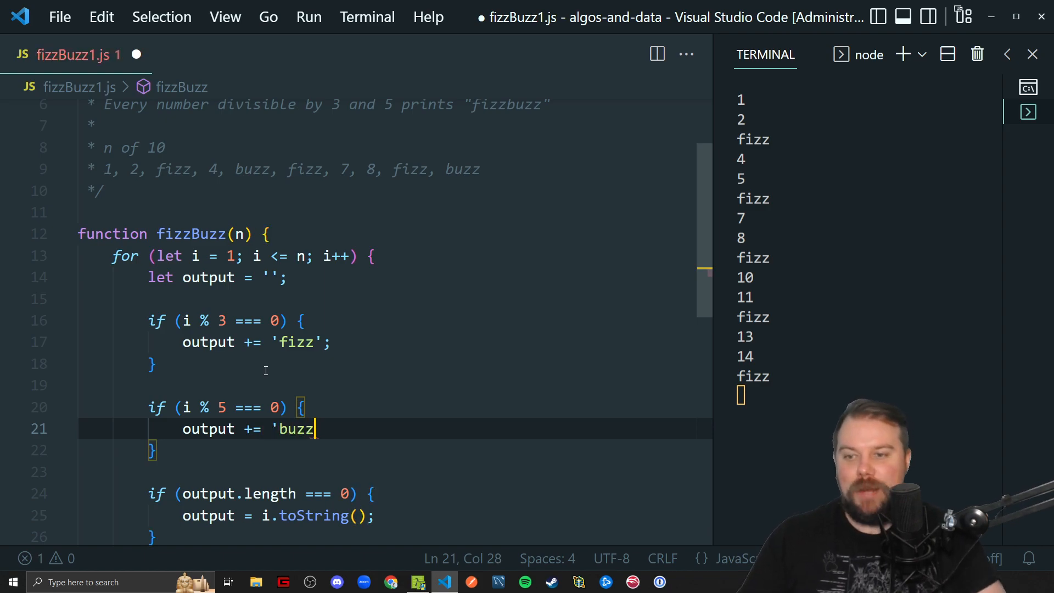
text(';)
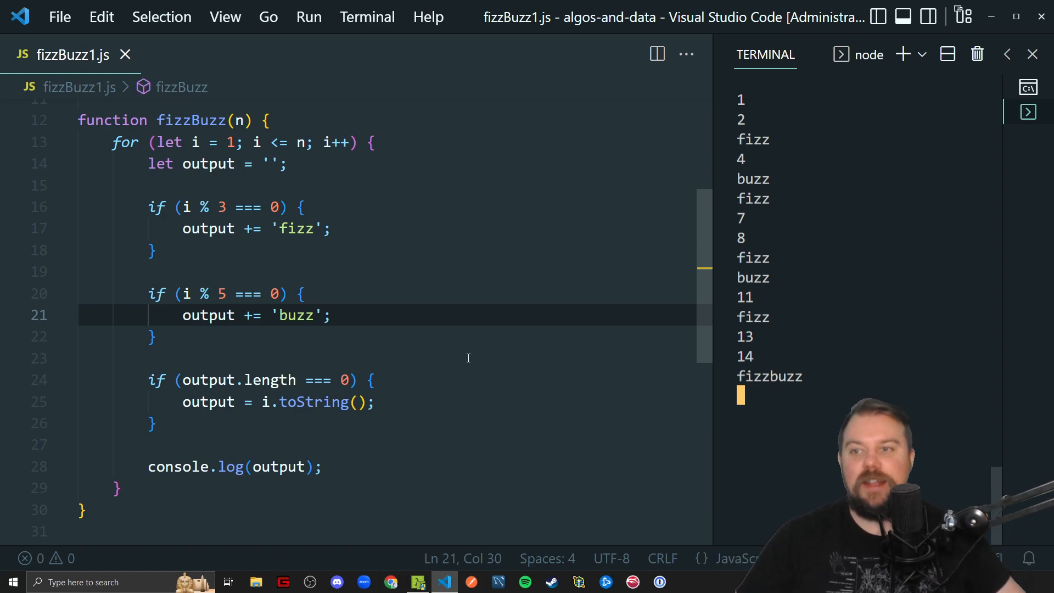
mouse_move(434, 414)
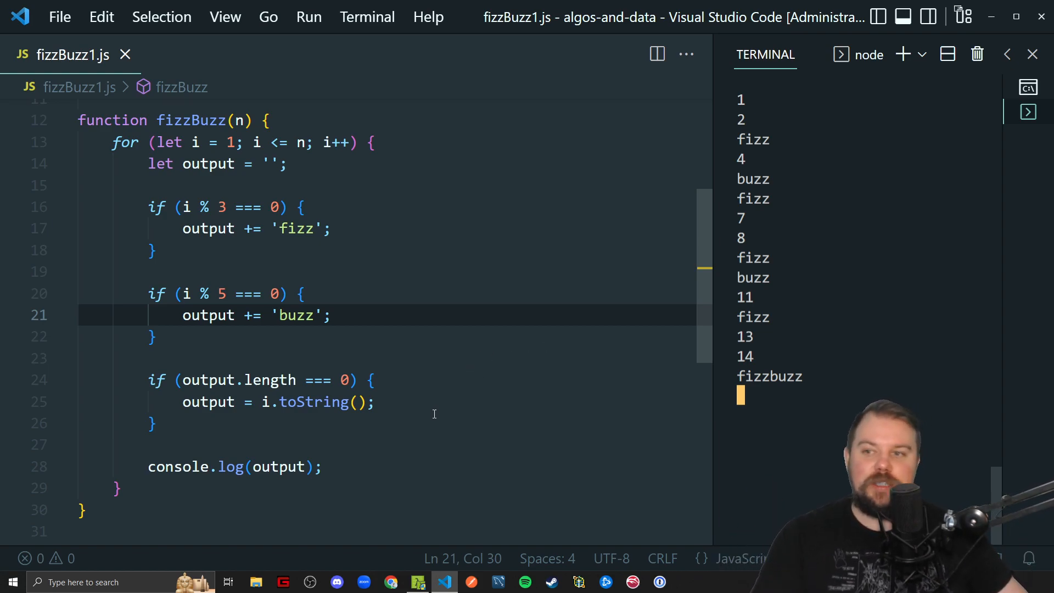
click(322, 467)
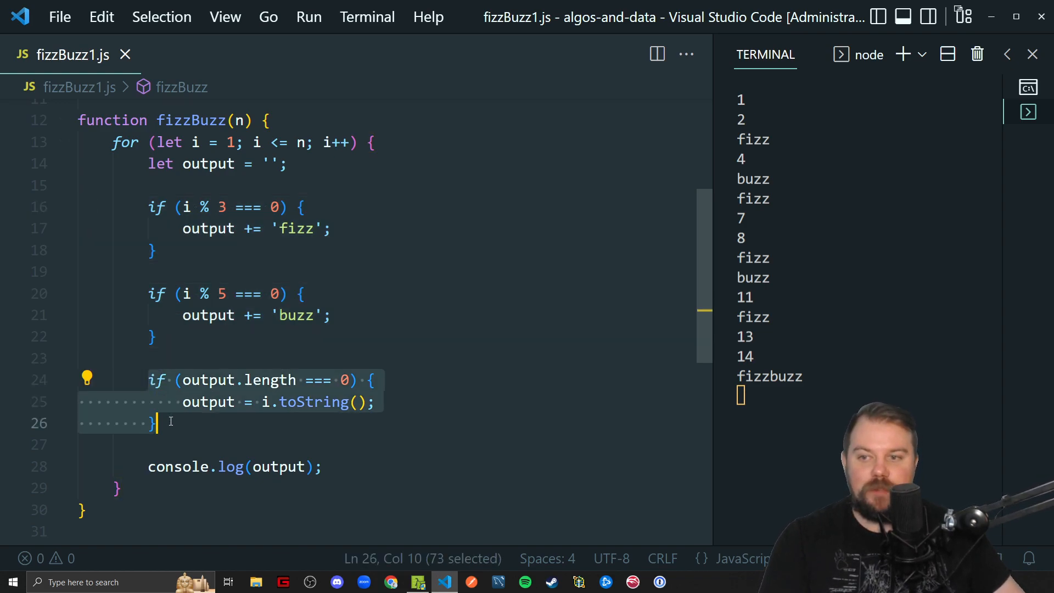
mouse_move(349, 466)
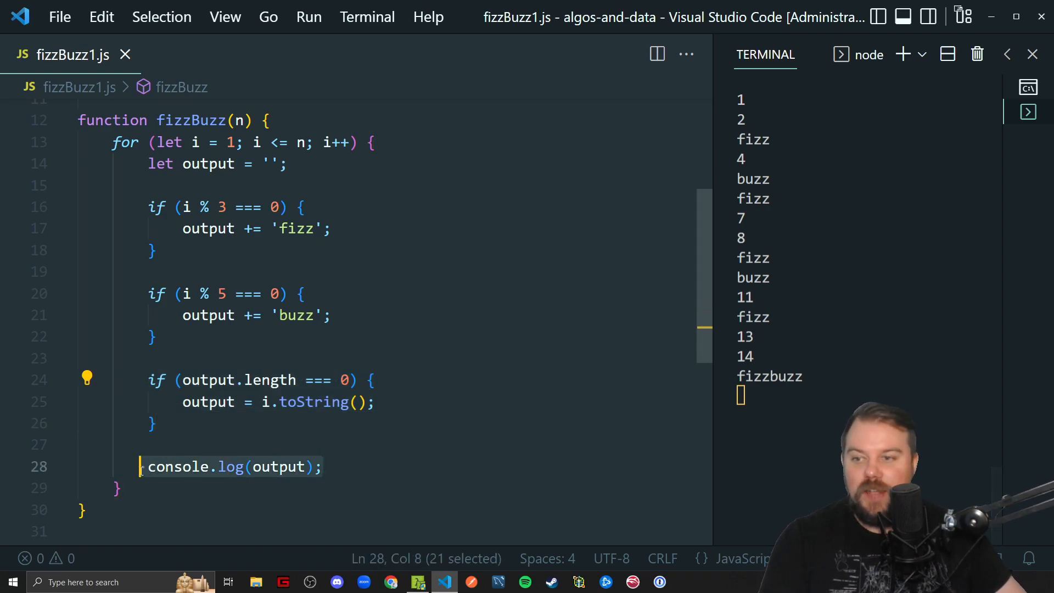
click(158, 422)
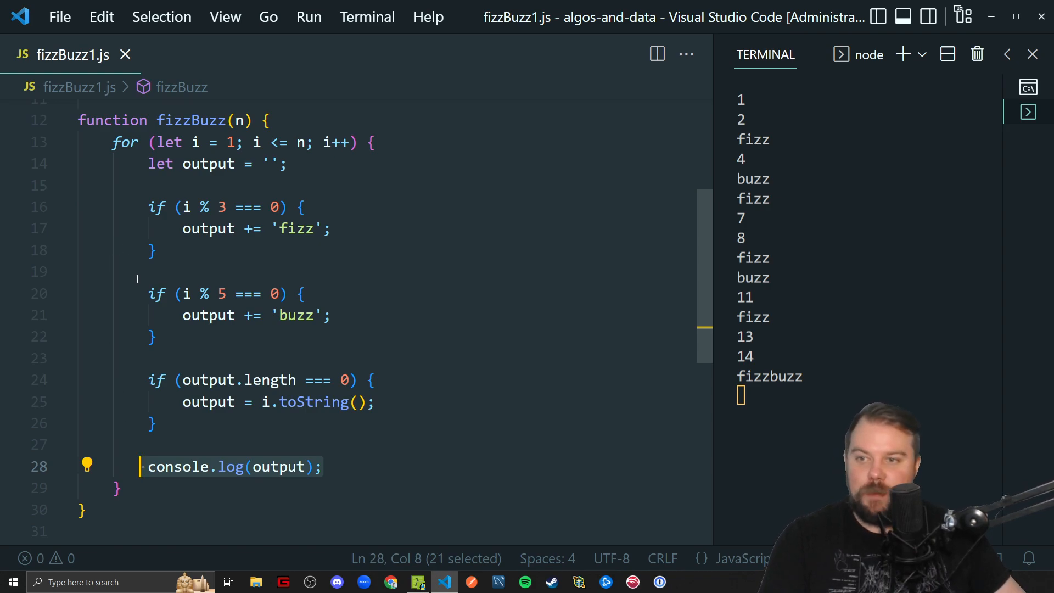
click(156, 249)
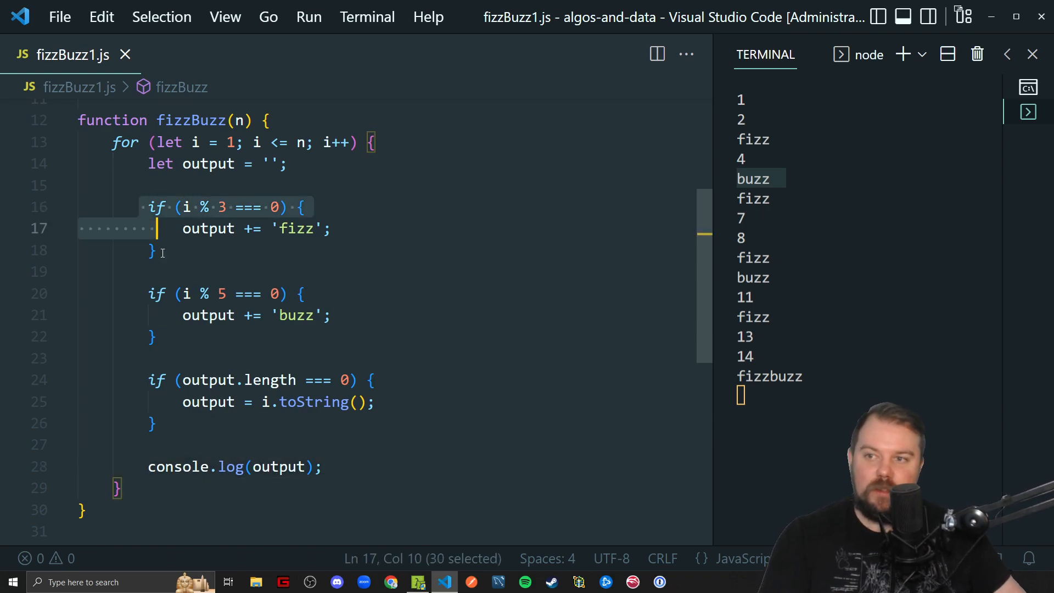
click(150, 294)
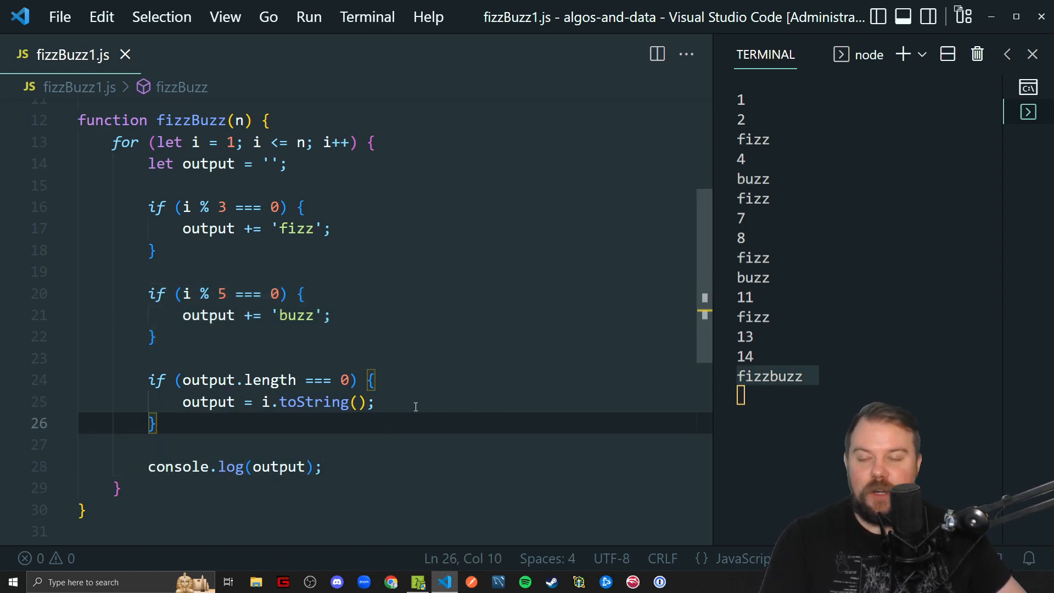
scroll(up, 3)
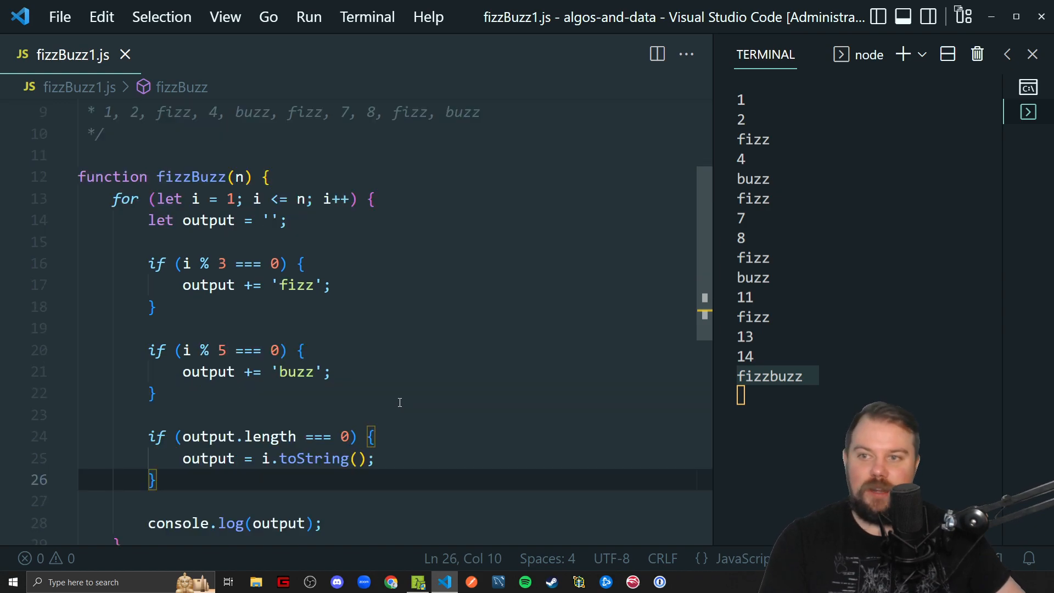
scroll(down, 3)
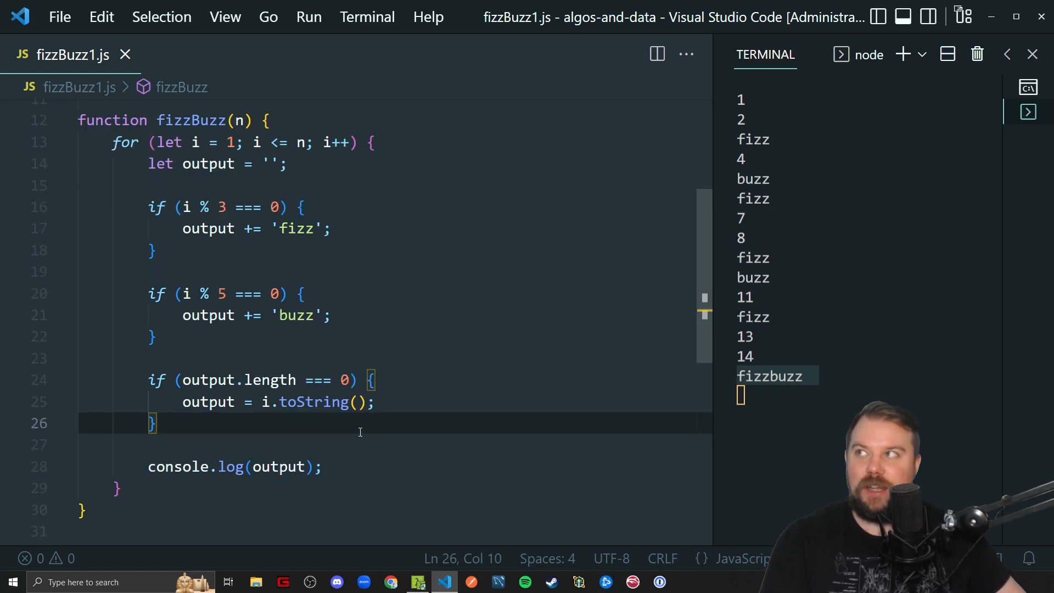